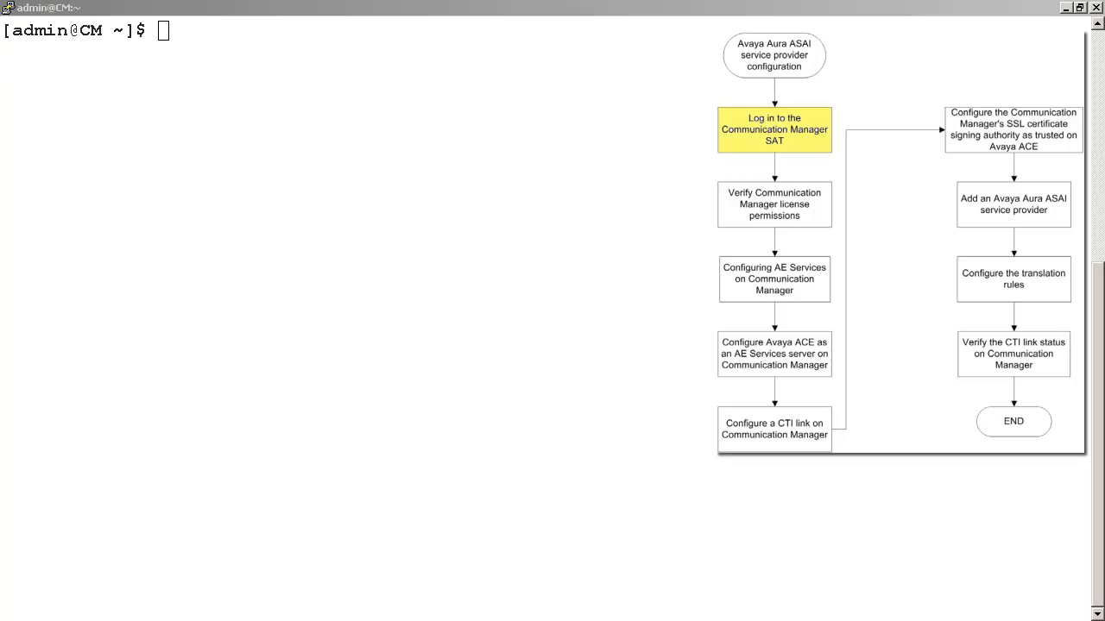
Set term to vt100, launch sat, and enter terminal type W2KTT
left_click(336, 77)
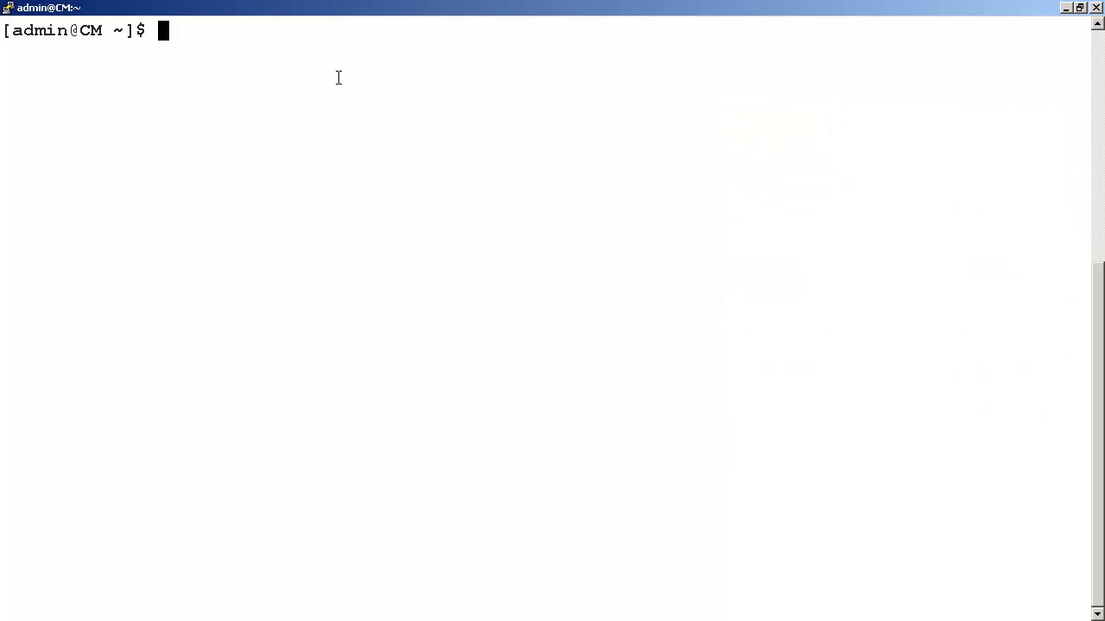
type("export term=vt100")
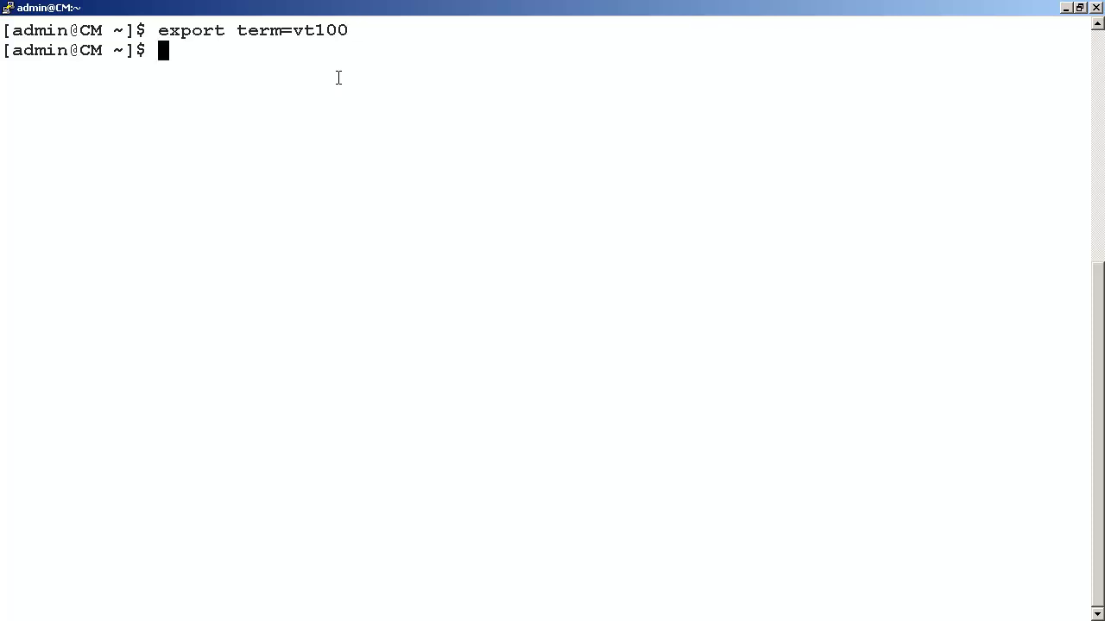
type("sat")
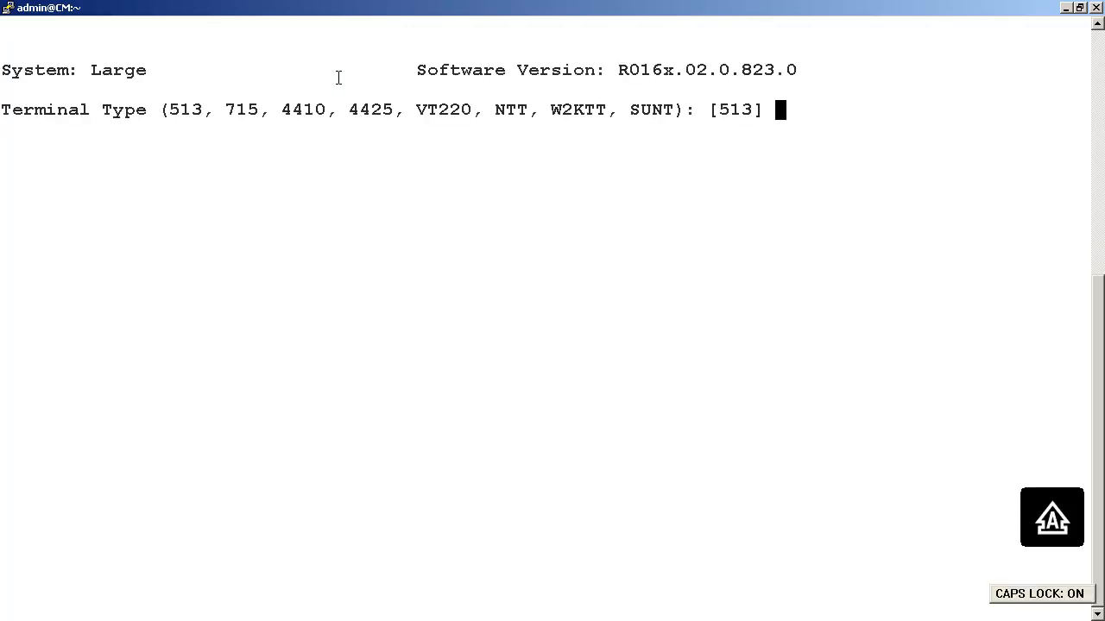
type("W")
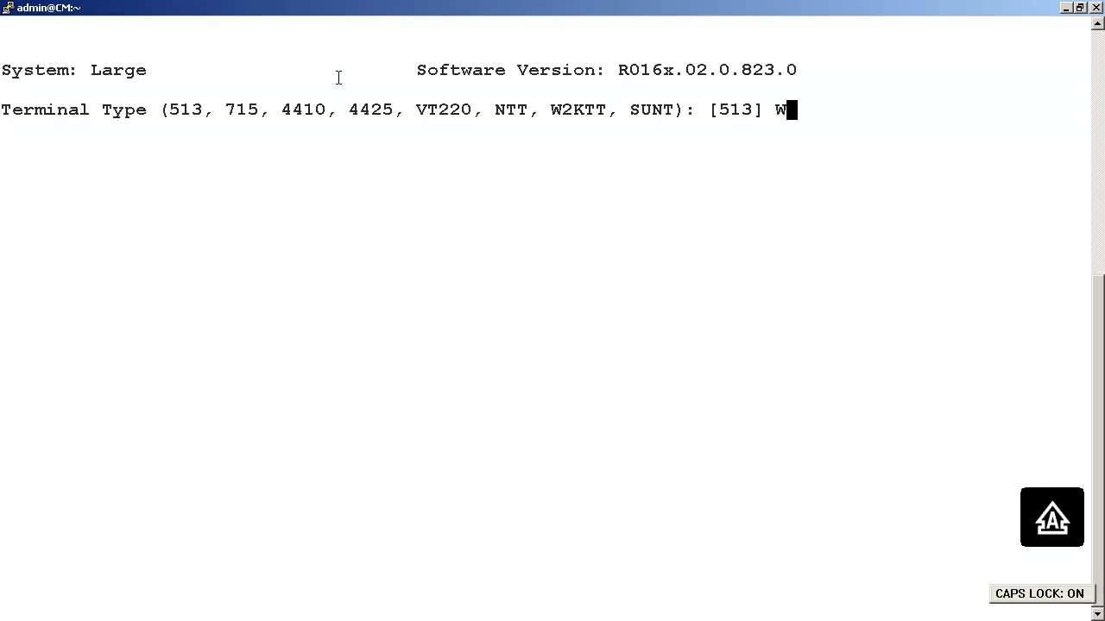
type("2K")
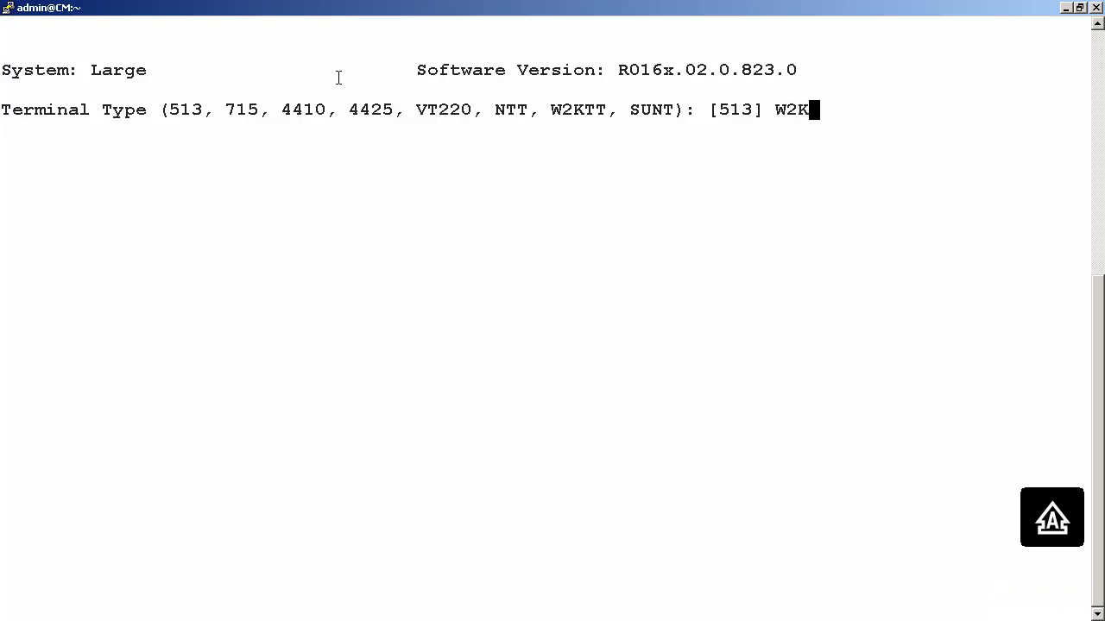
type("TT")
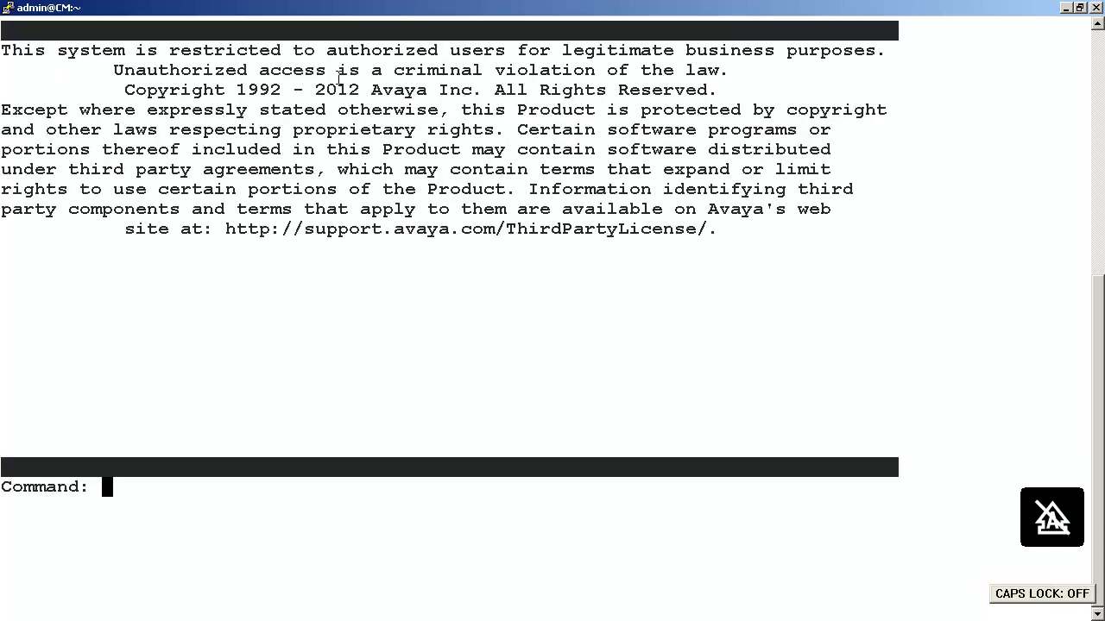
type("display")
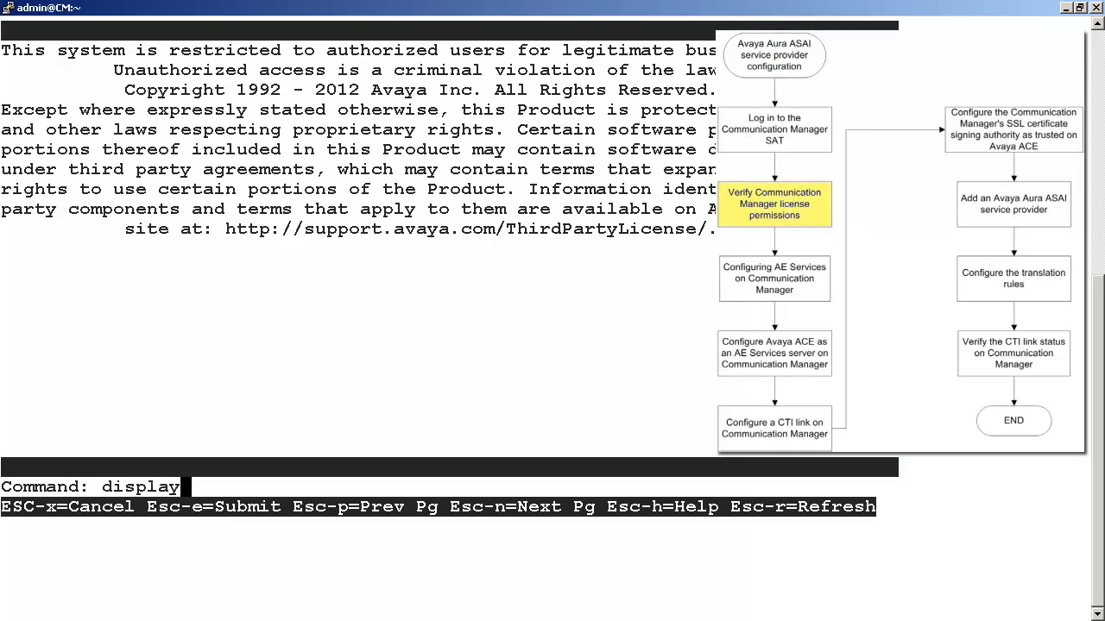
type("system")
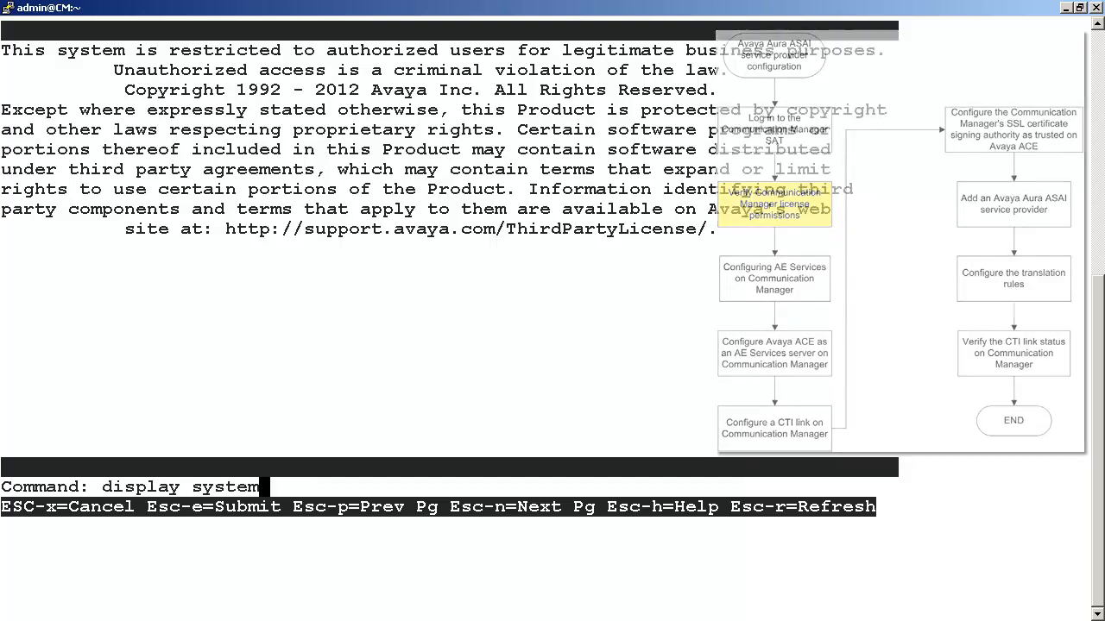
type("-parameters customer-options")
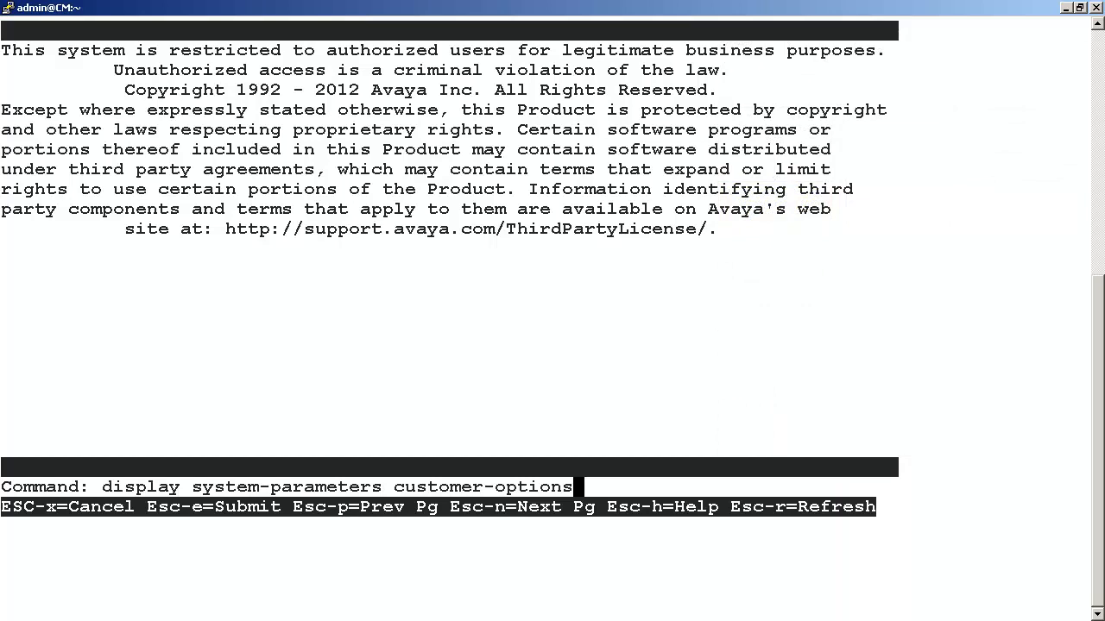
key("Enter")
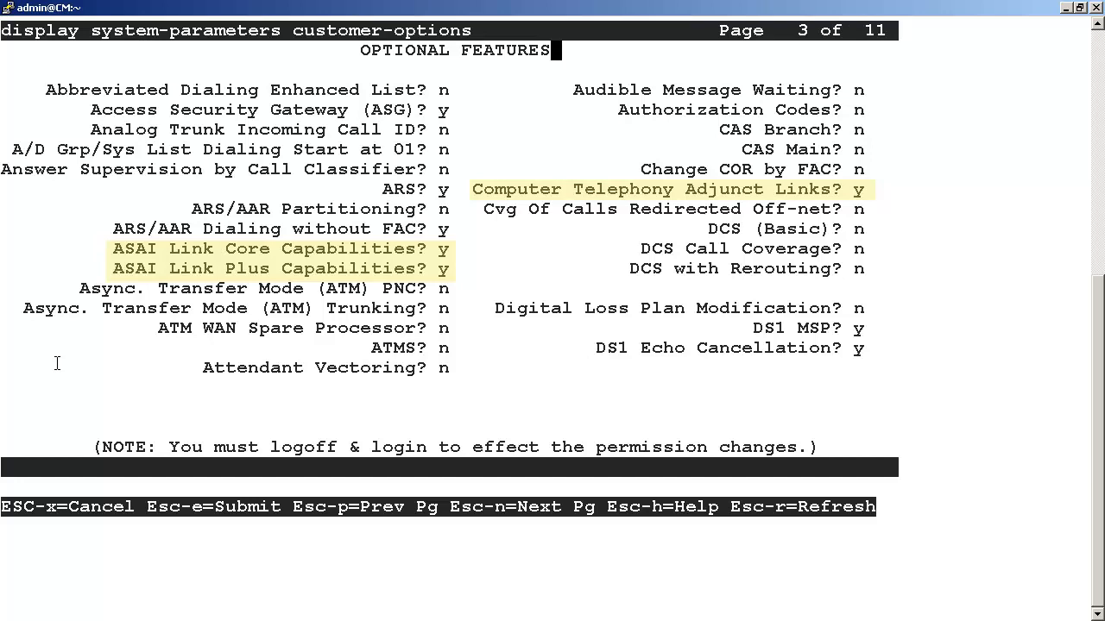
key("Escape")
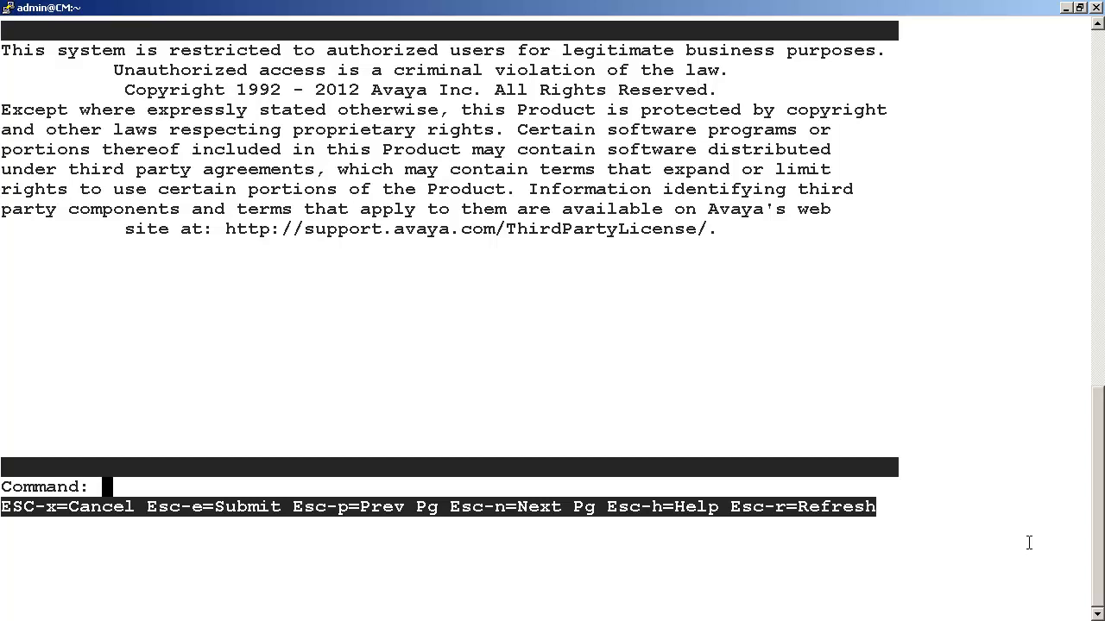
type("c")
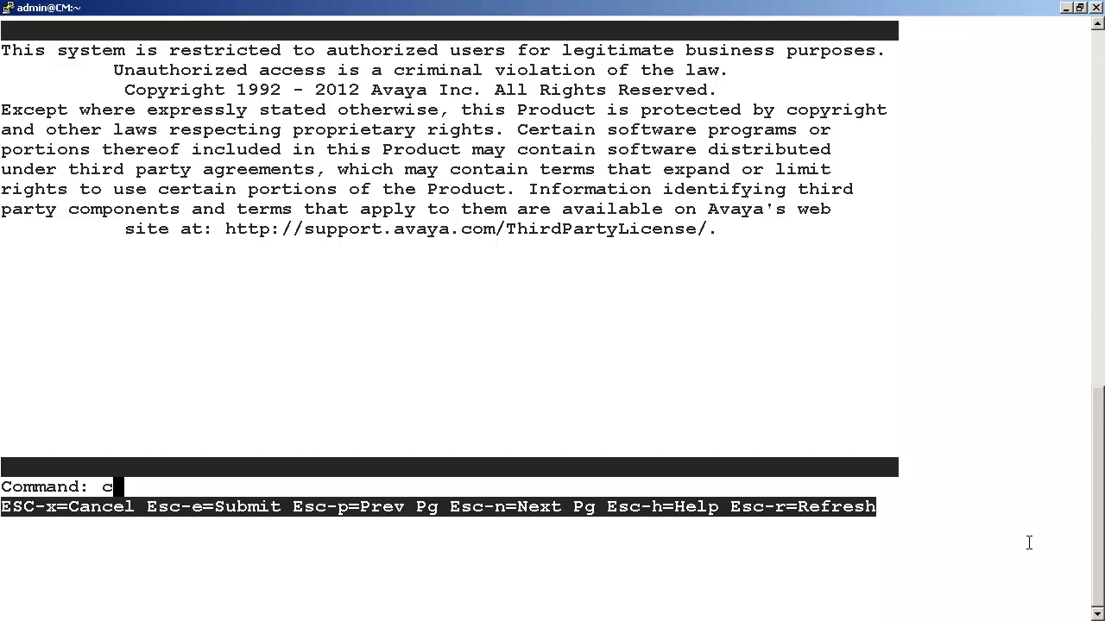
type("hange")
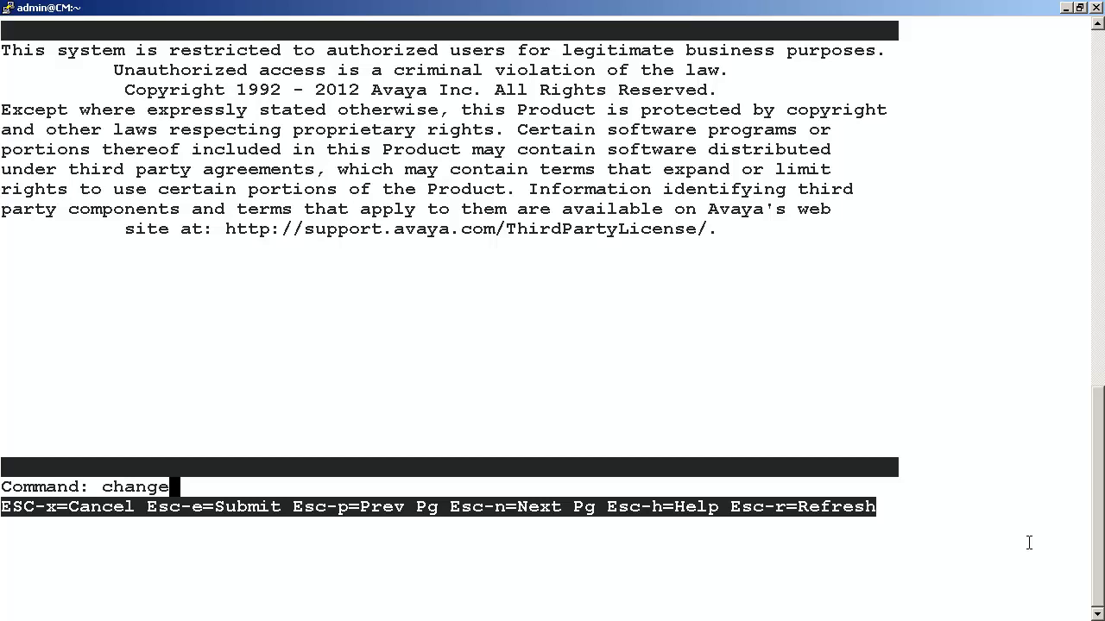
type("ip-")
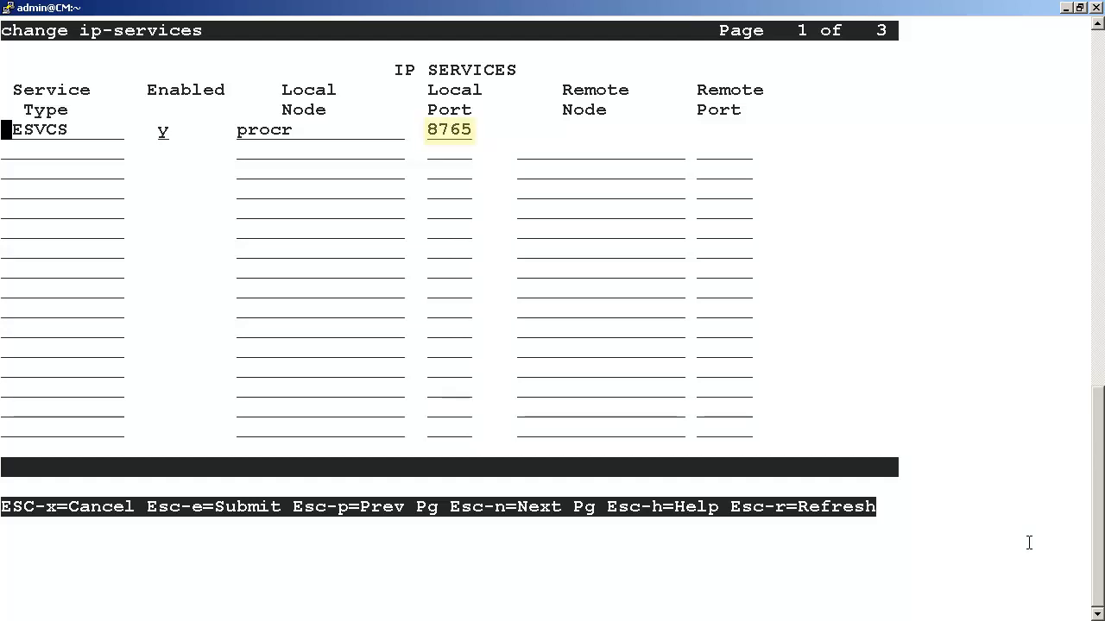
type("A")
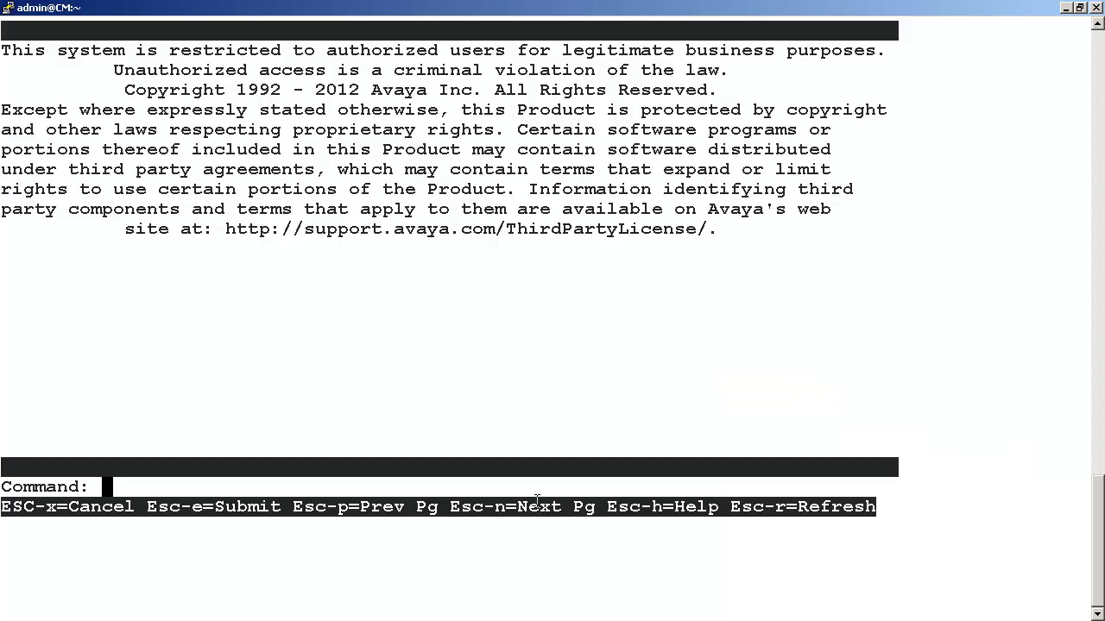
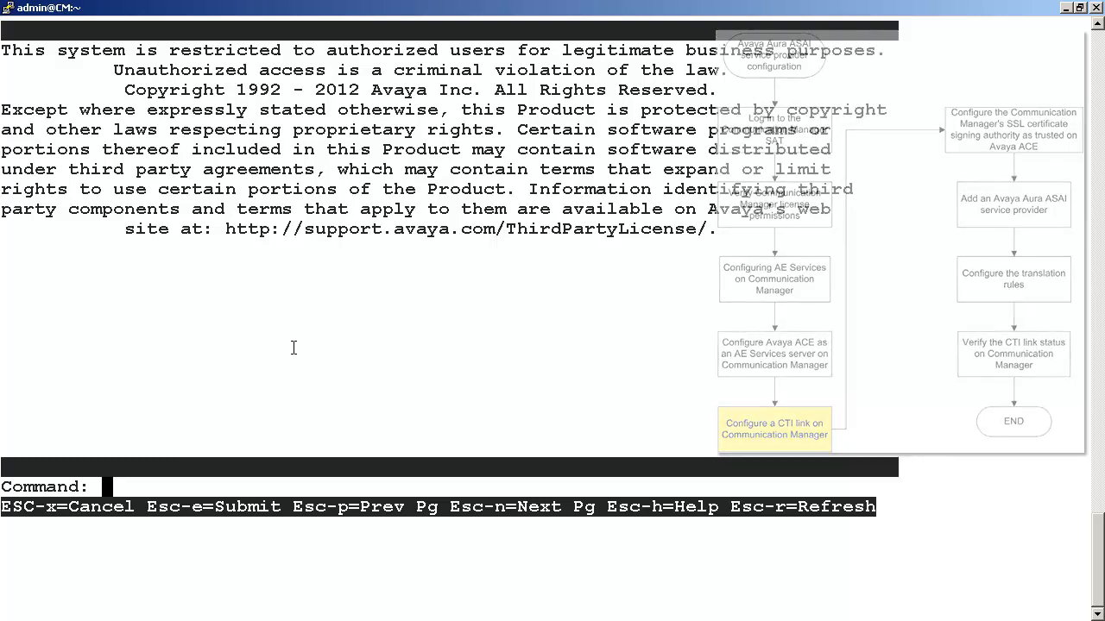
List existing CTI links (link 1, acegpsaes), then start the add cti-link 2 command
type("list")
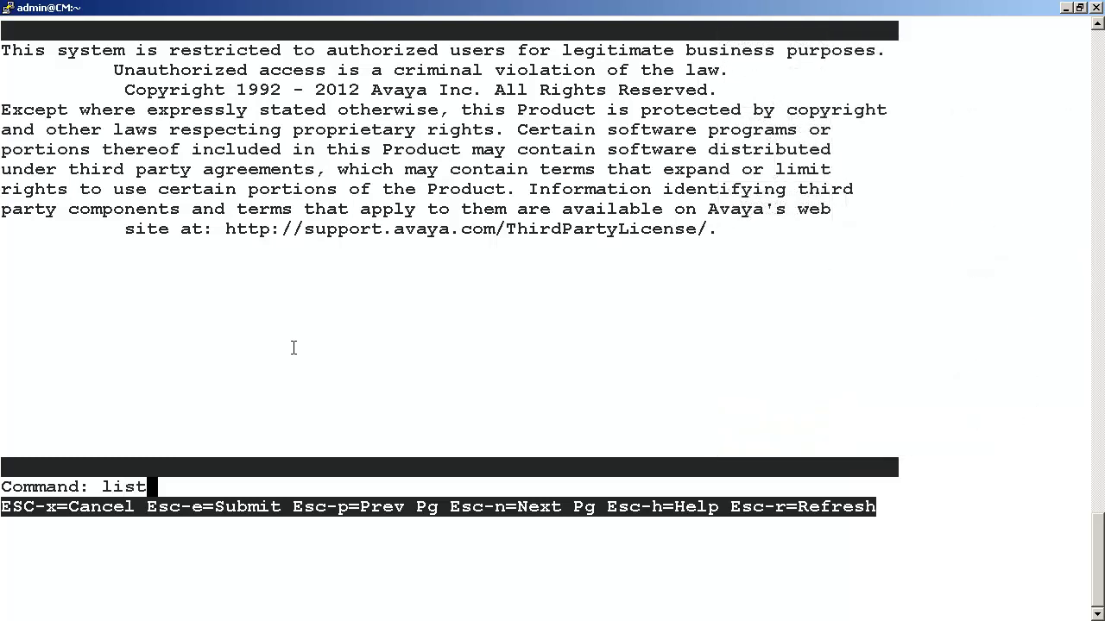
type("ct")
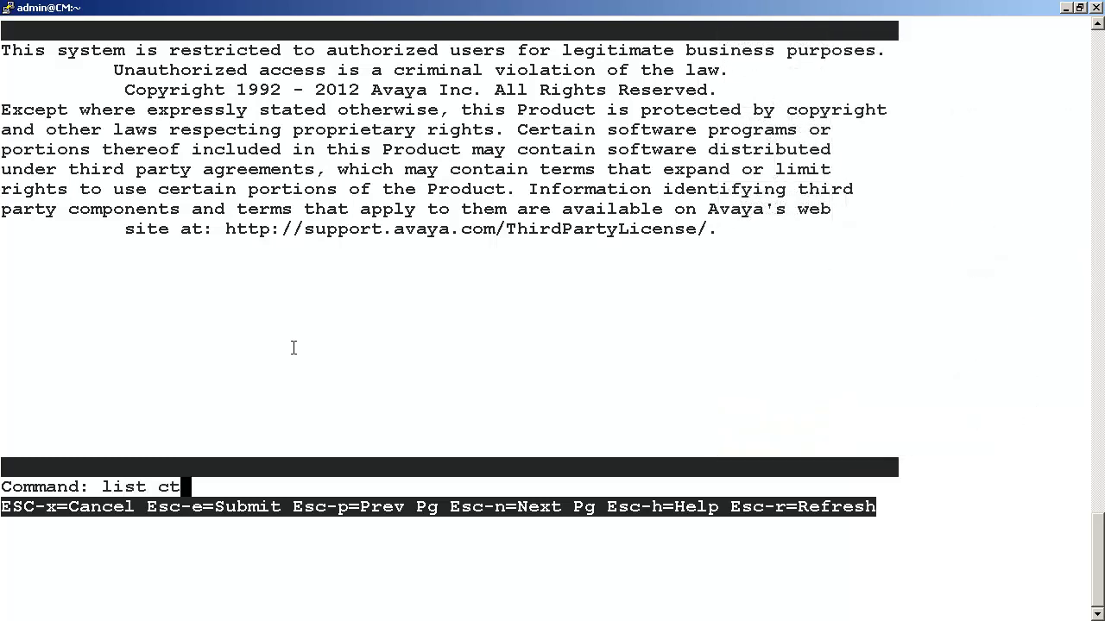
type("i-")
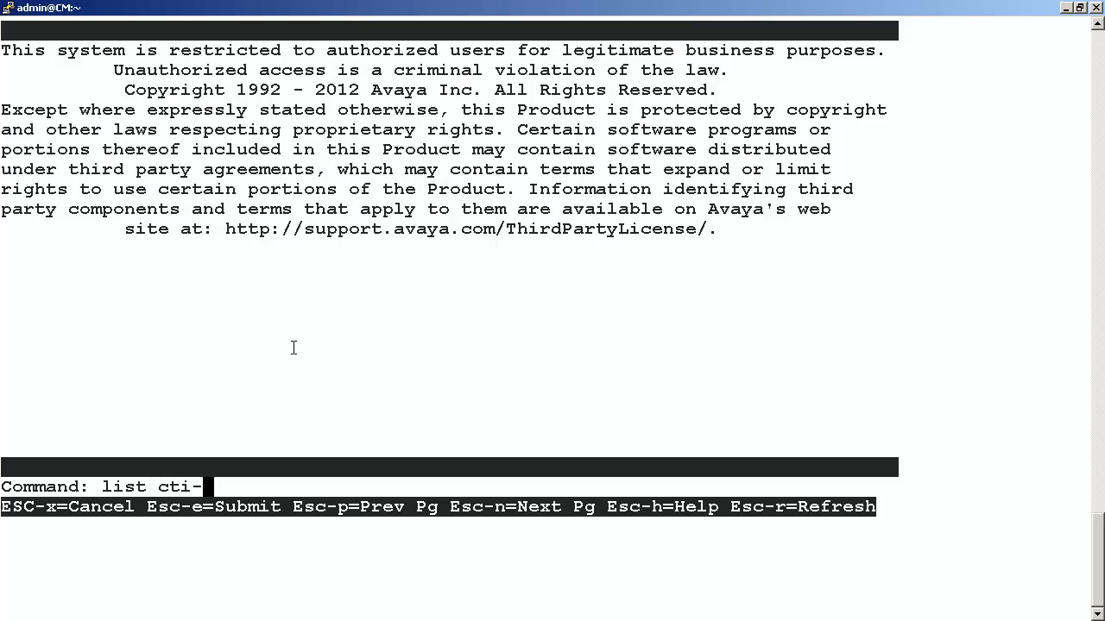
type("link")
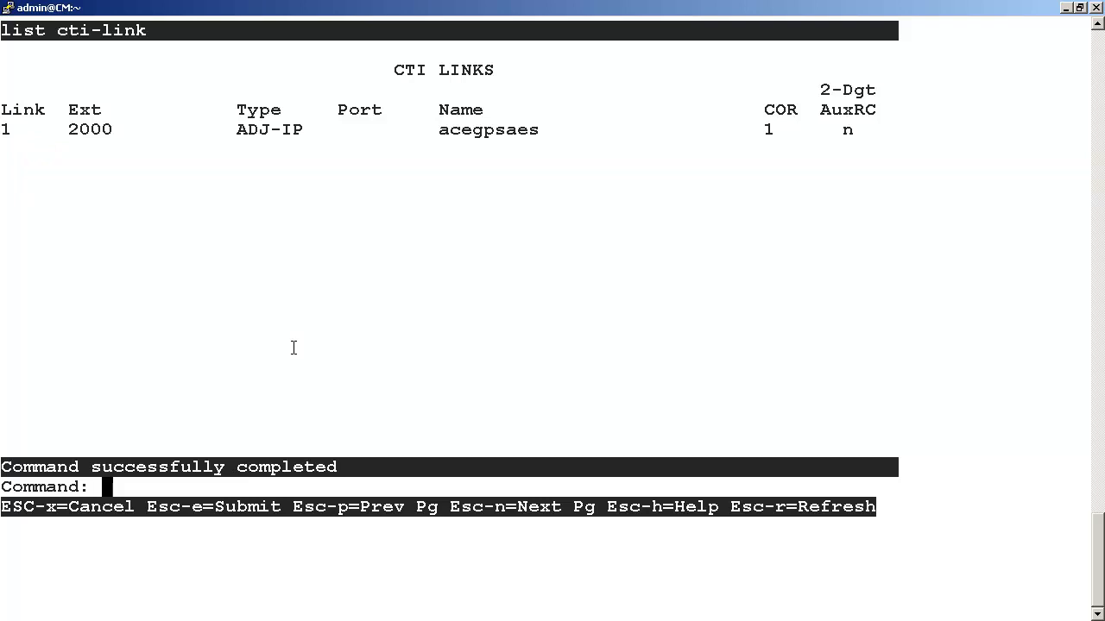
type("add")
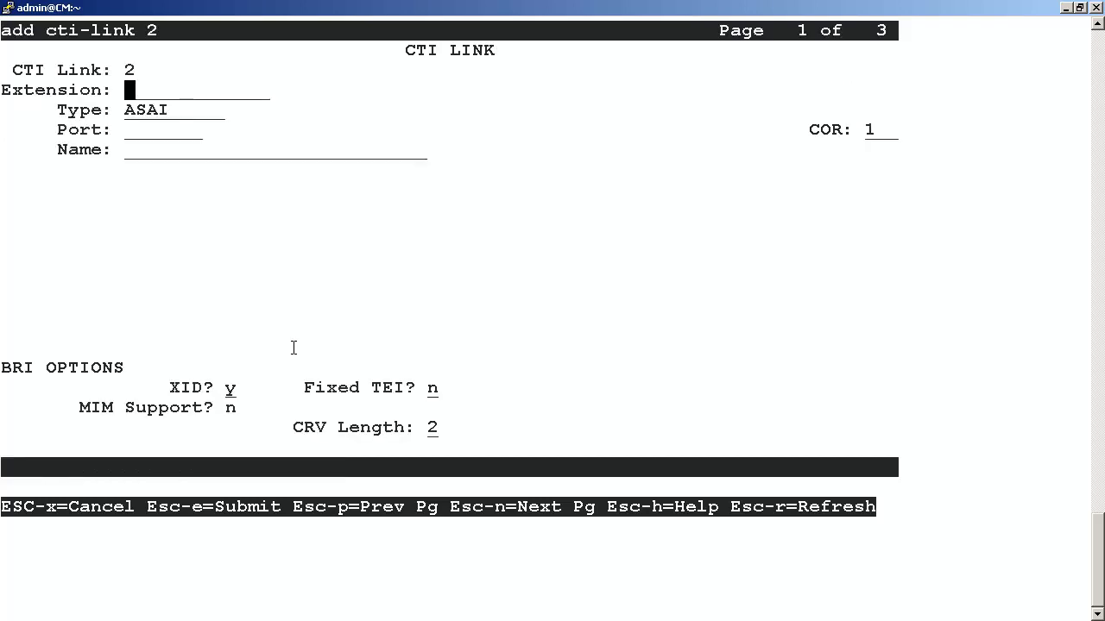
Give CTI link 2 extension 2001, type ADJ-IP and name acegpsha2, then submit
type("2")
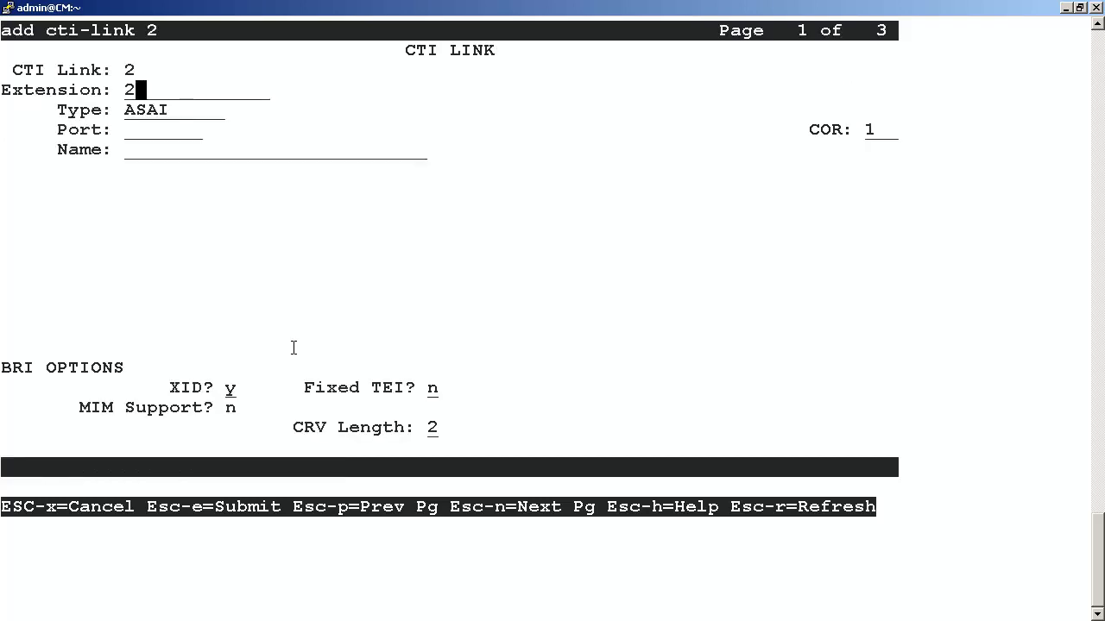
type("001")
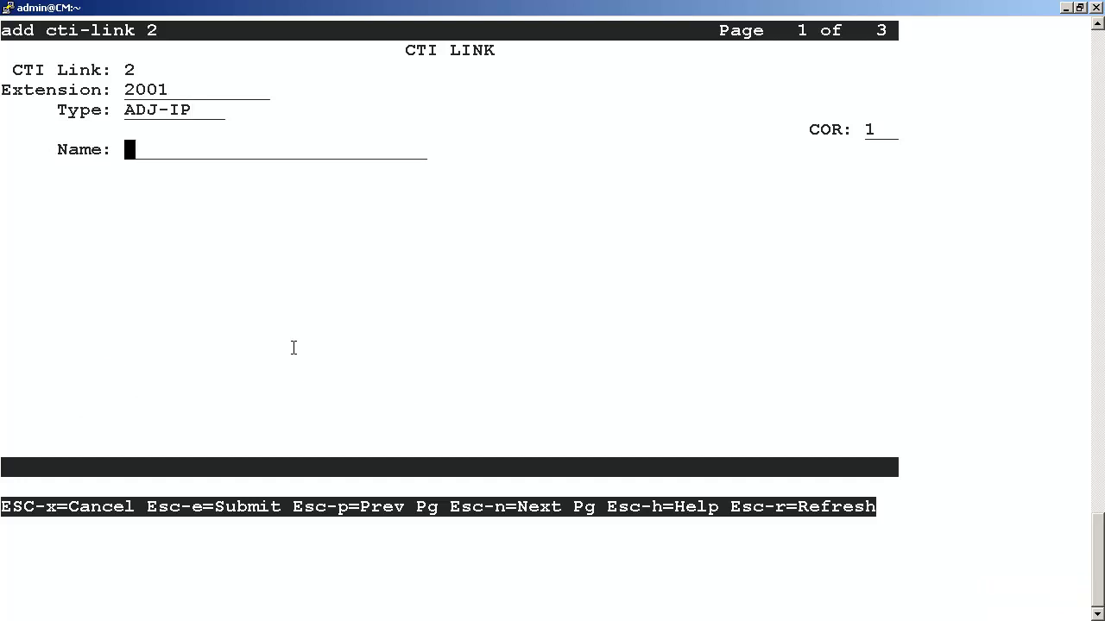
type("ac")
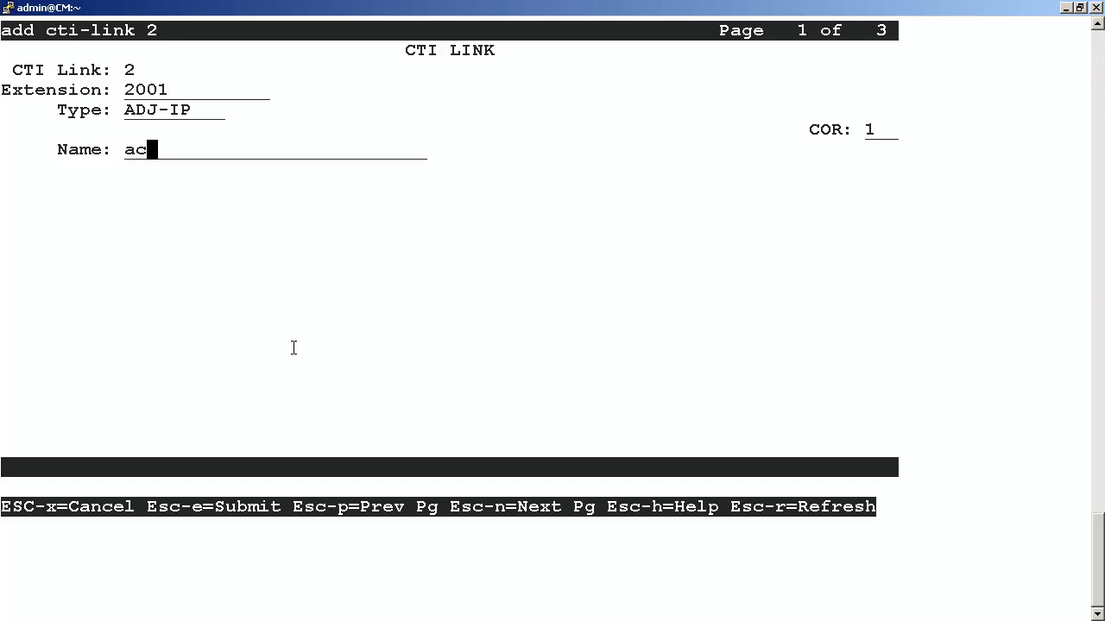
type("egps")
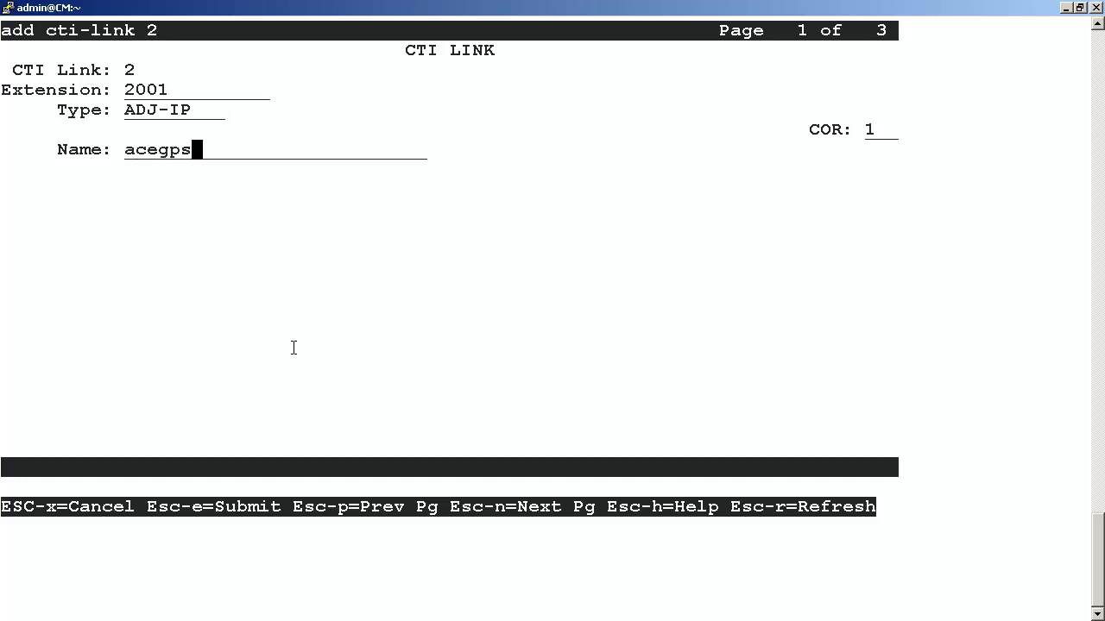
type("ha2")
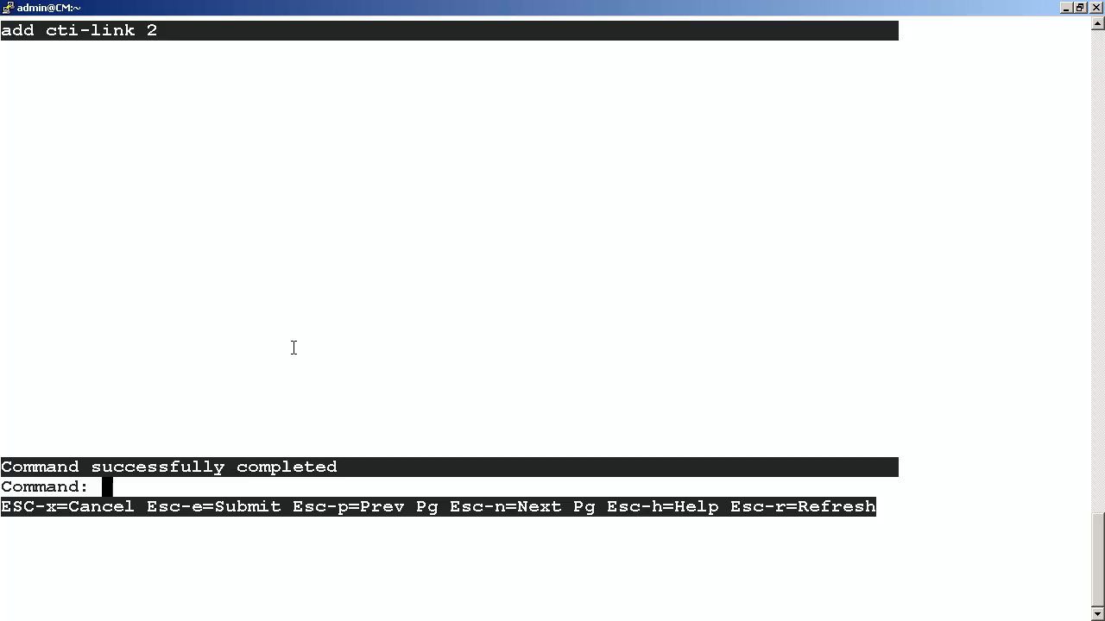
mouse_move(874, 429)
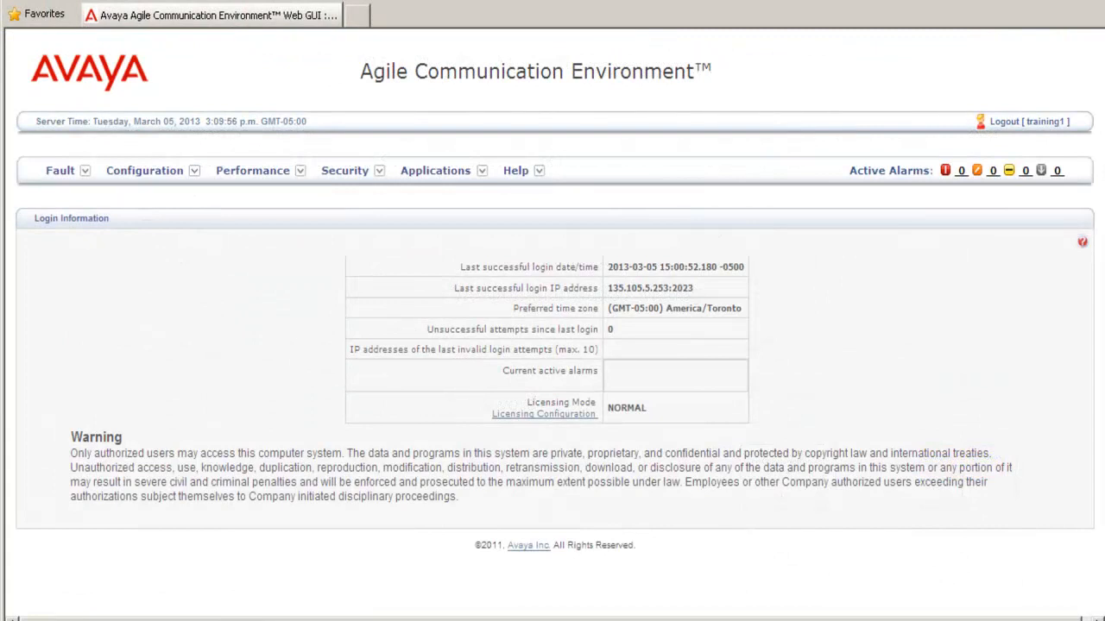
mouse_move(665, 211)
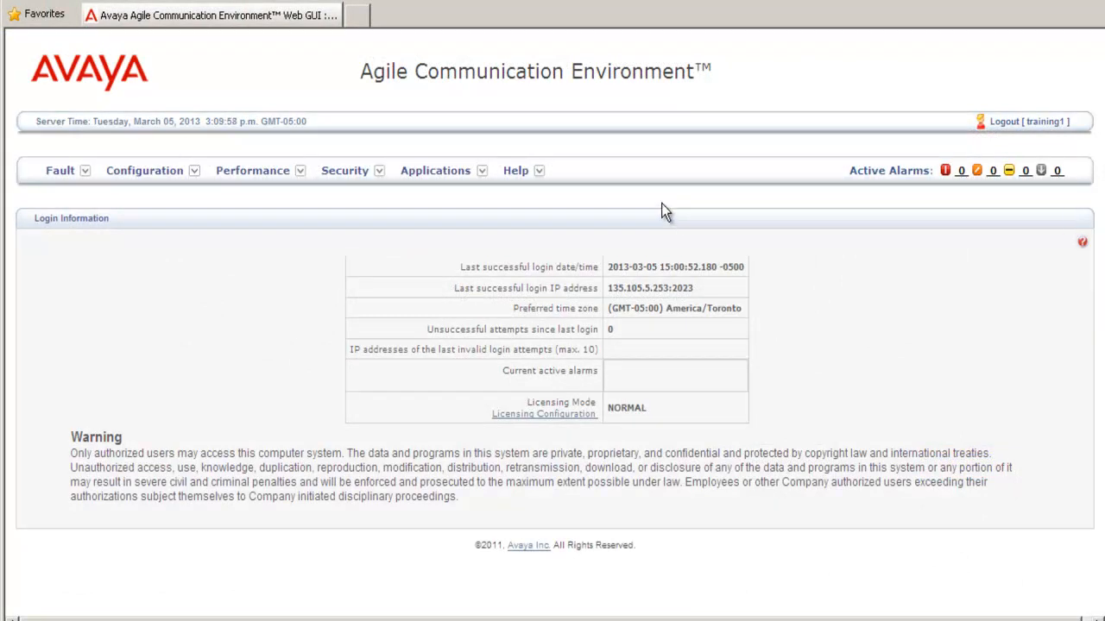
mouse_move(241, 201)
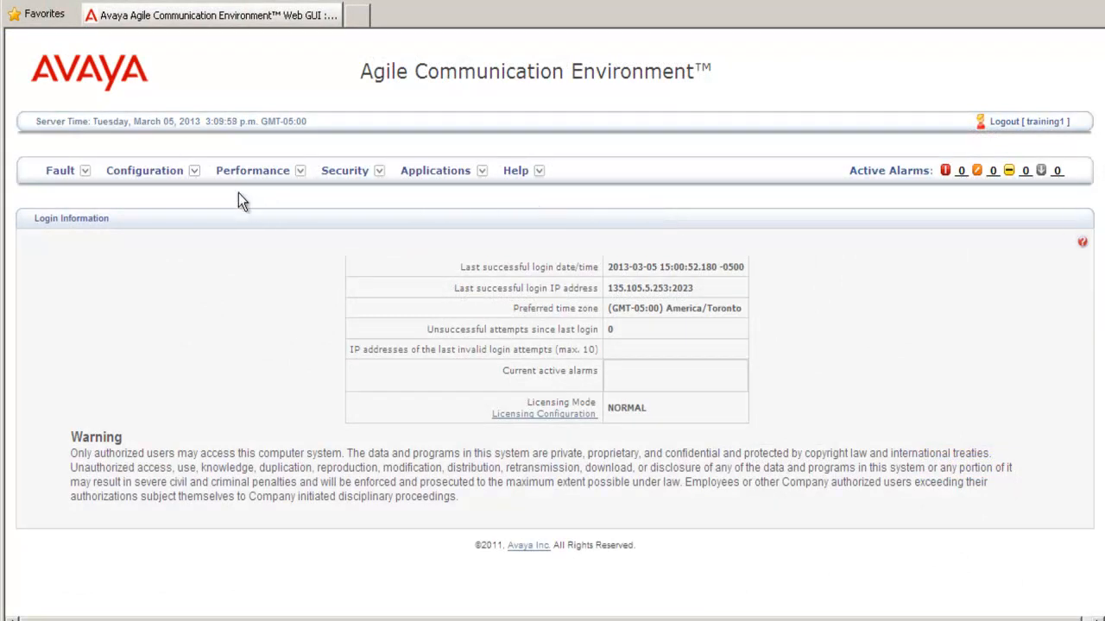
Go to Configuration > Service Providers, showing zero configured providers
left_click(144, 170)
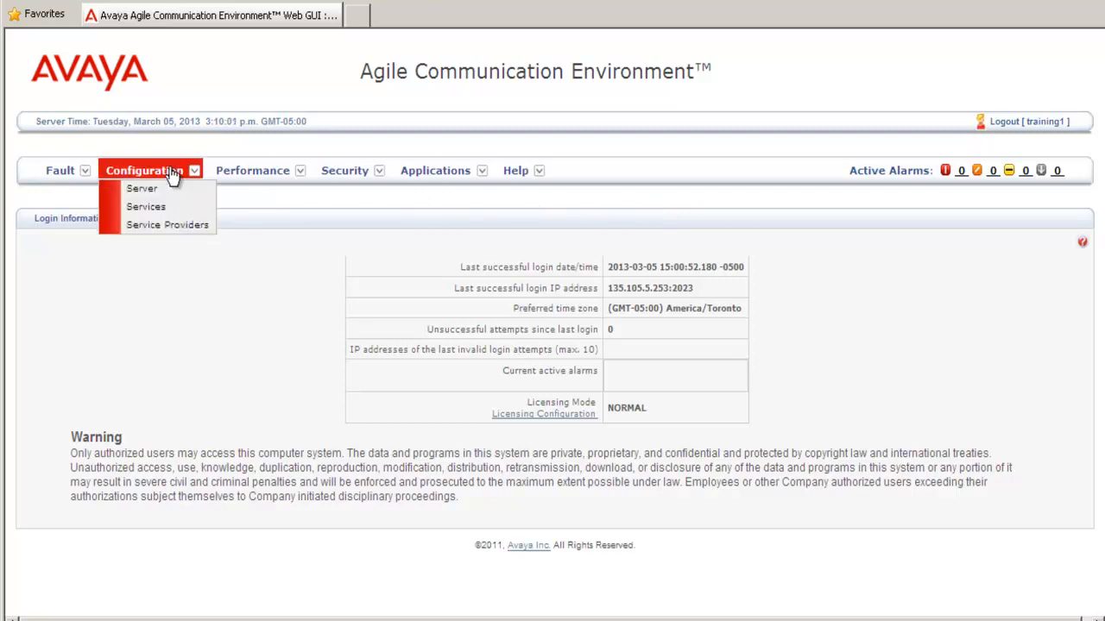
mouse_move(142, 188)
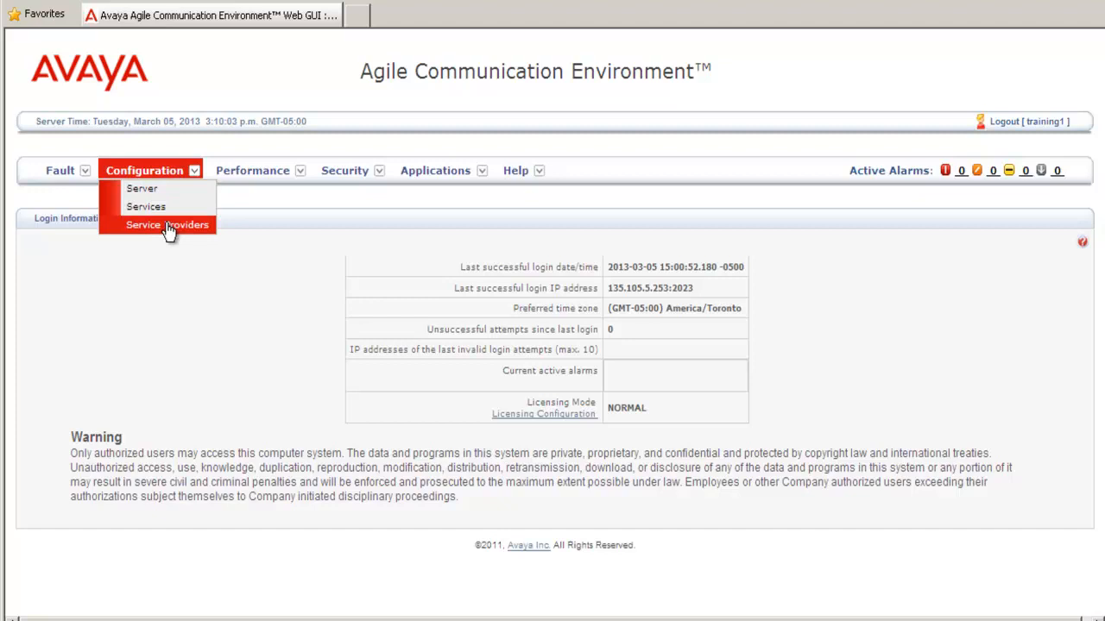
left_click(166, 224)
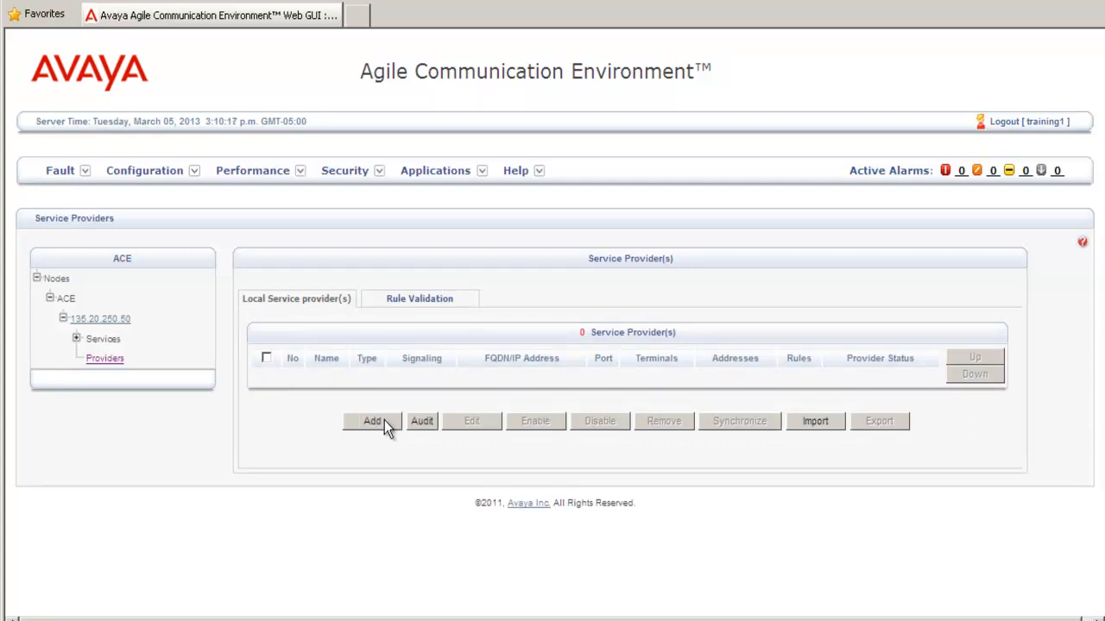
Add a new Avaya Aura service provider named acegpscm
left_click(372, 422)
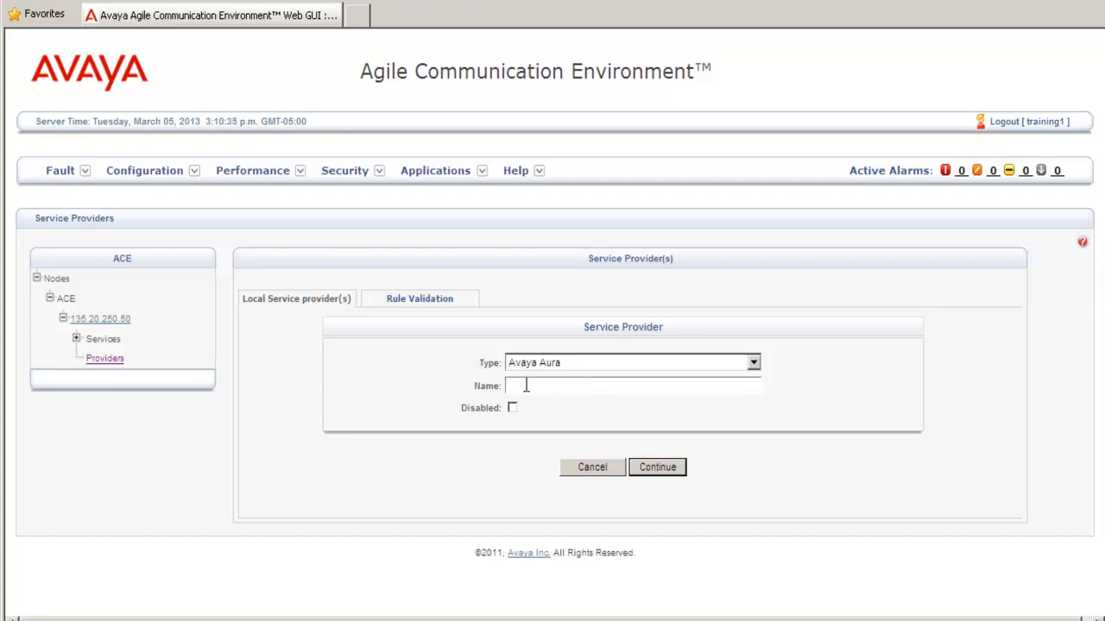
type("acegpscm")
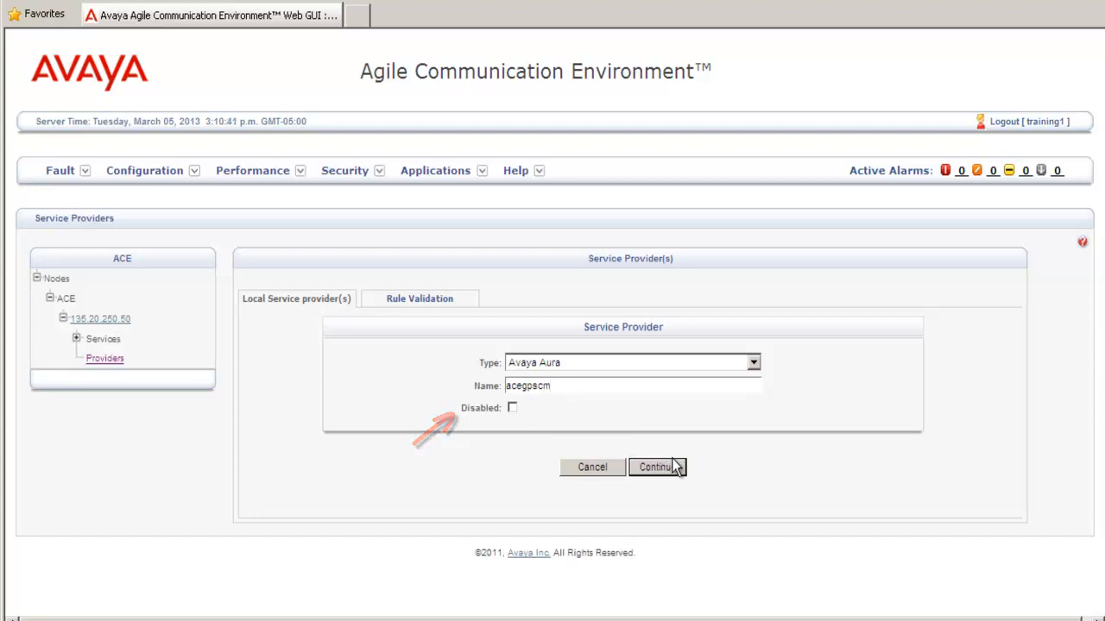
Accept the Avaya Aura warning to reach the SIP/TLS port 5061 signaling form
left_click(654, 467)
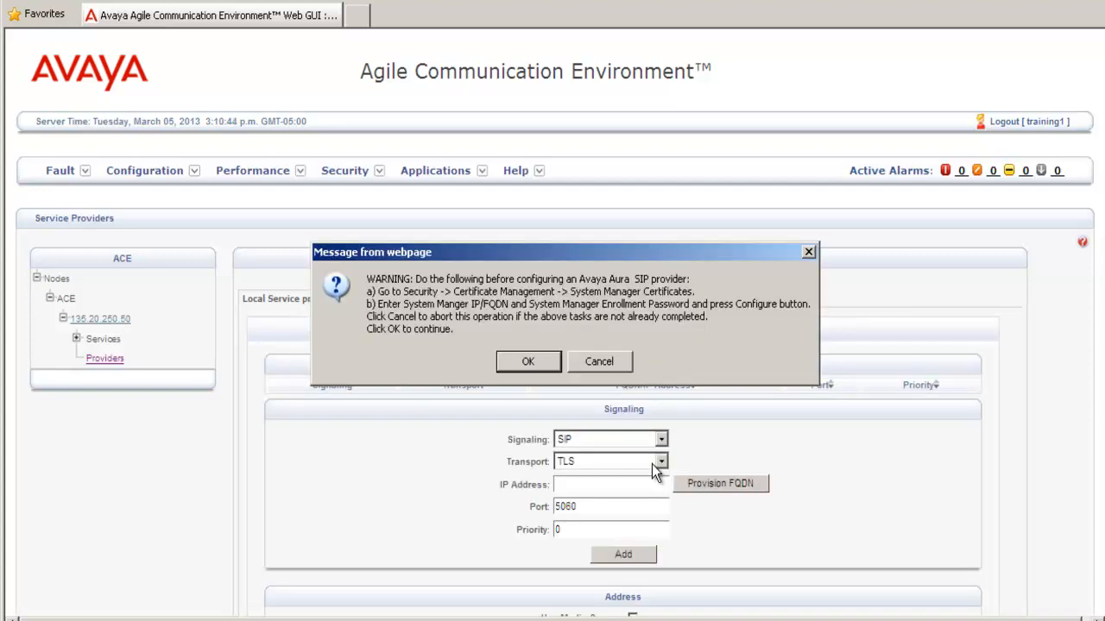
mouse_move(574, 415)
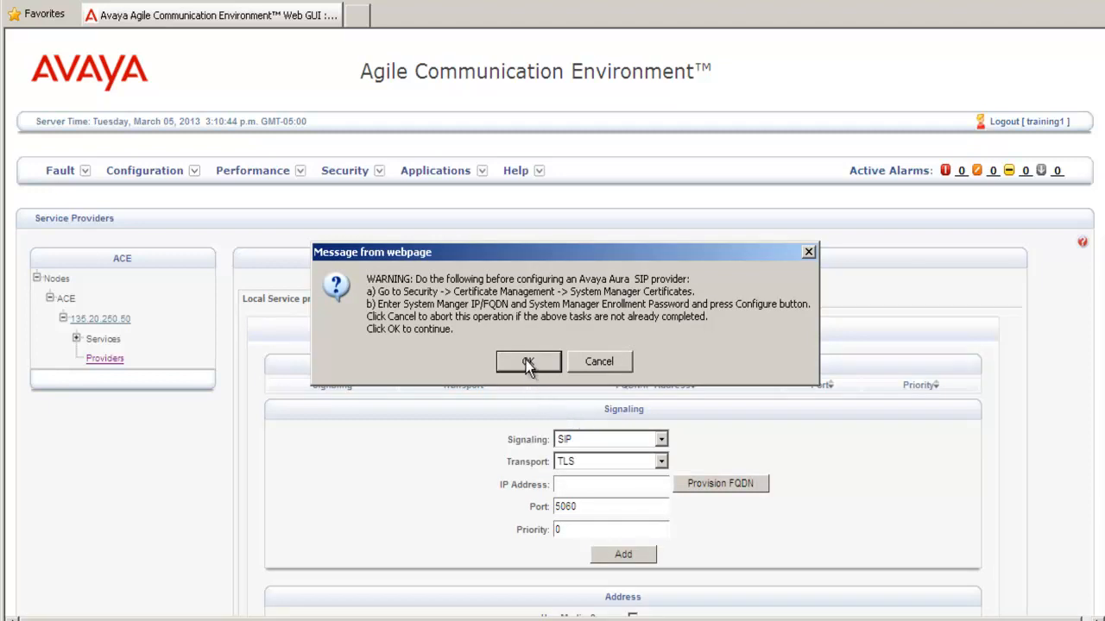
left_click(527, 361)
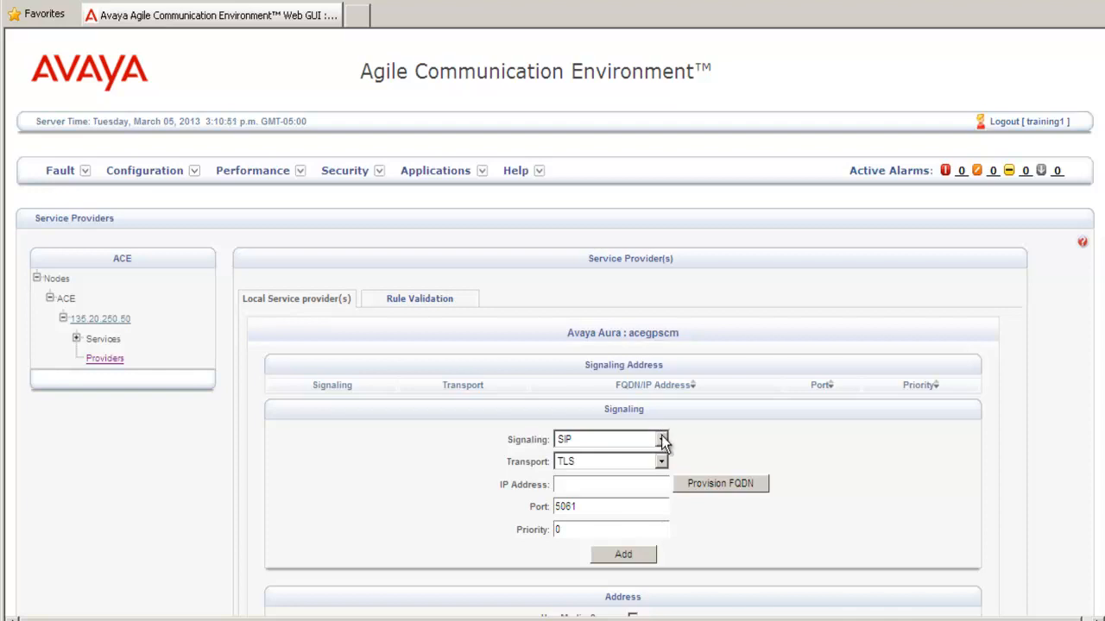
Switch signaling to ASAI and enter IP address 135.20.250.222
left_click(660, 439)
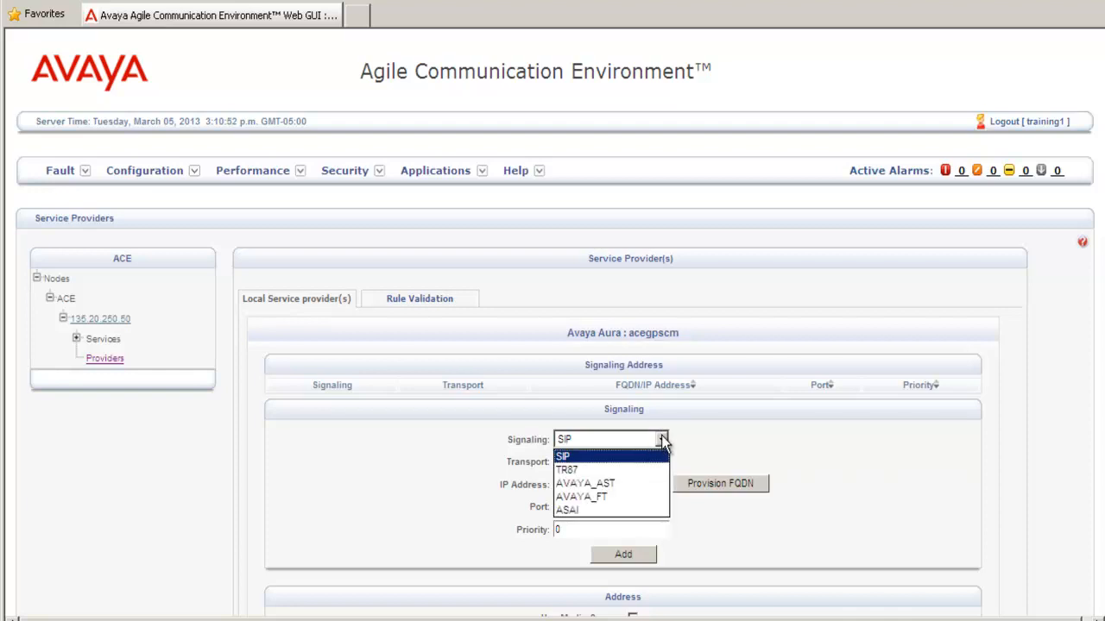
left_click(567, 510)
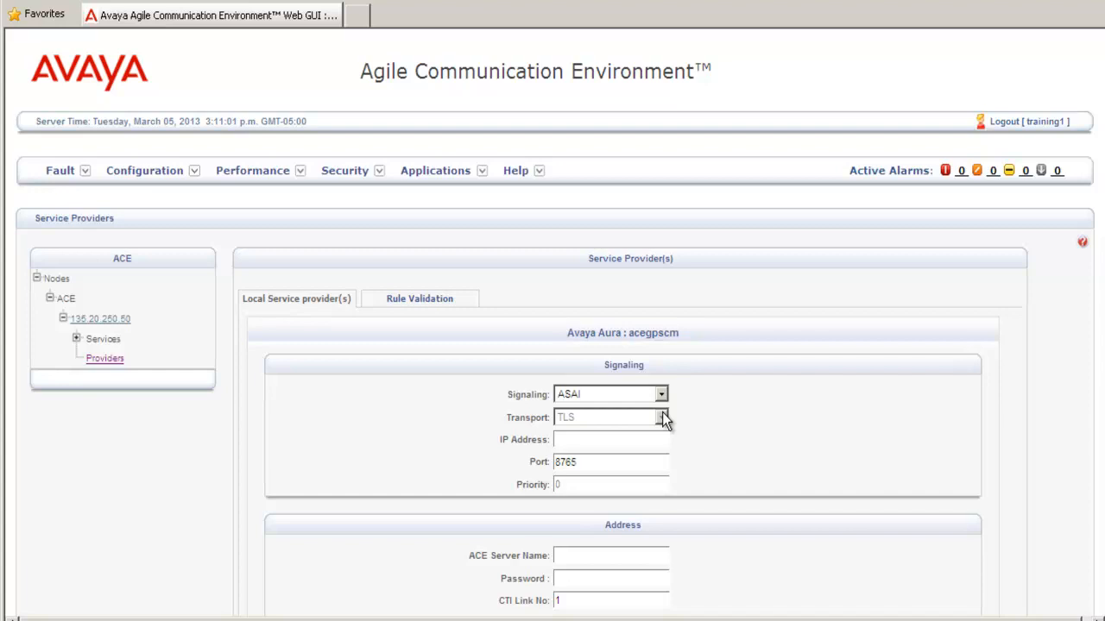
mouse_move(635, 438)
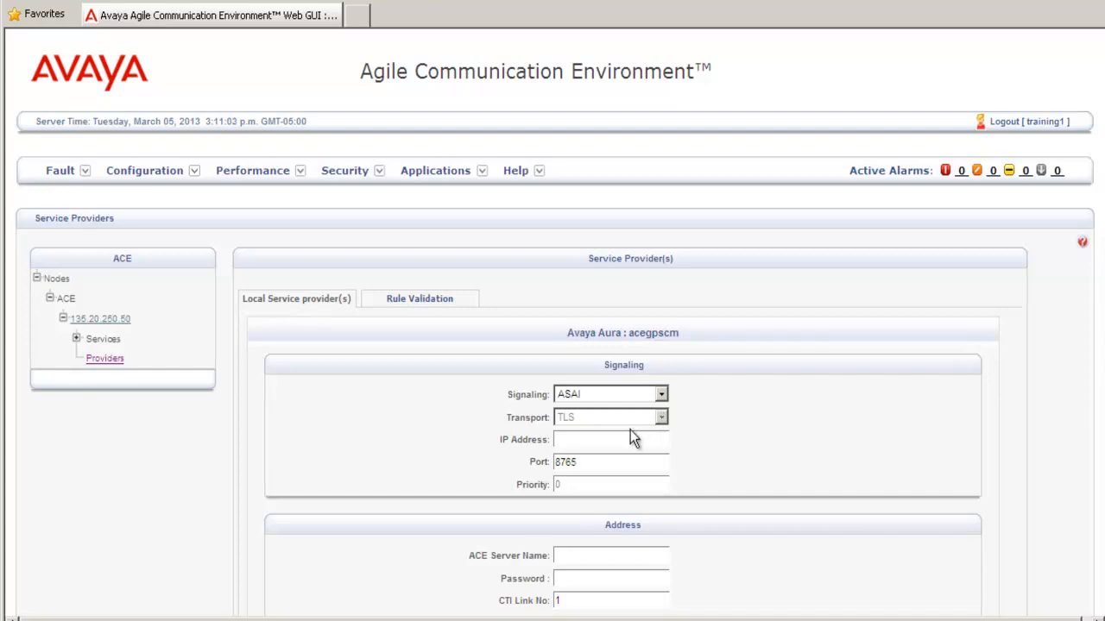
left_click(609, 439)
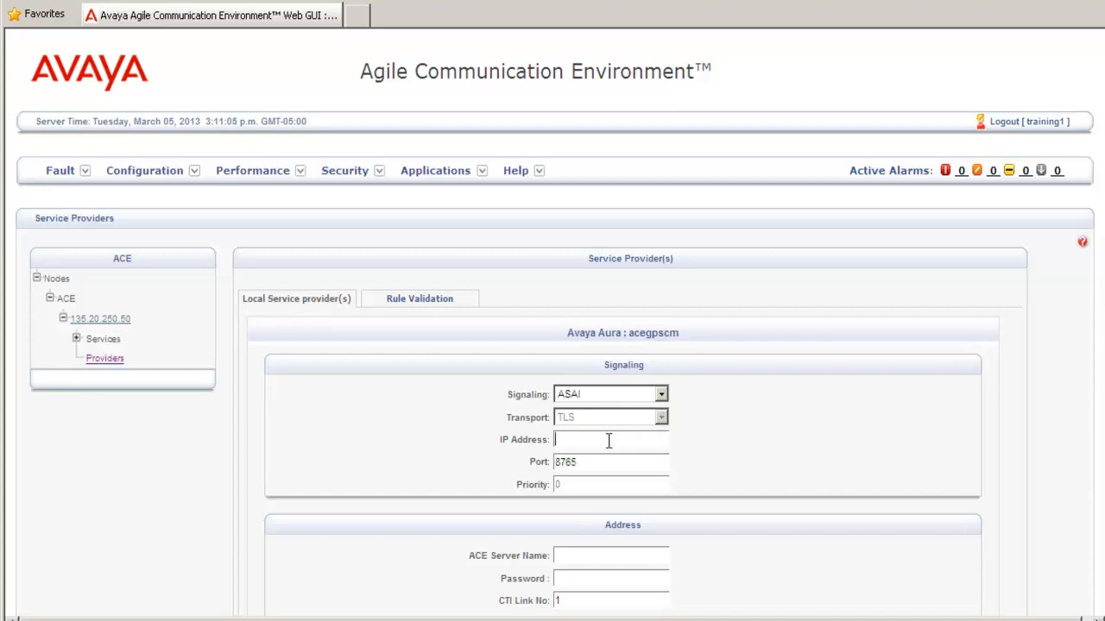
mouse_move(602, 440)
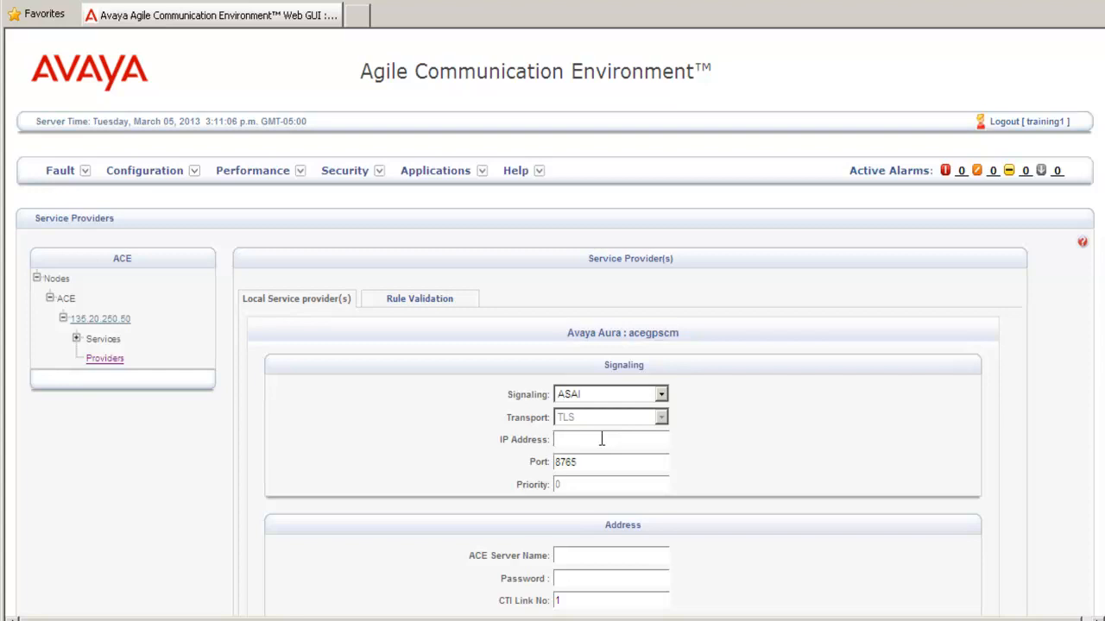
type("135.20.250.222")
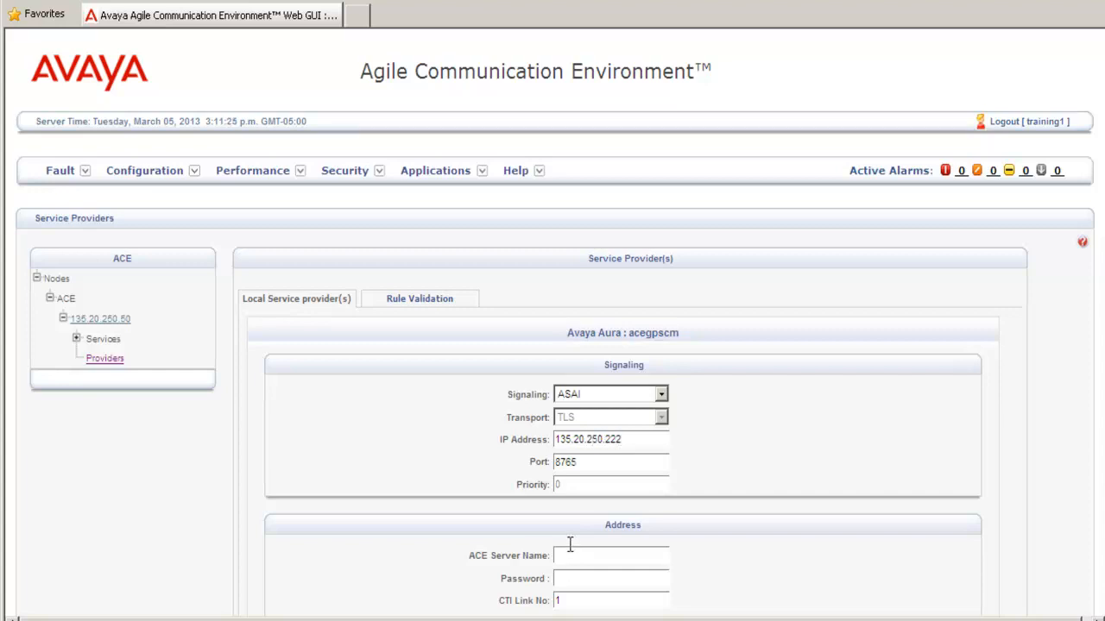
mouse_move(691, 522)
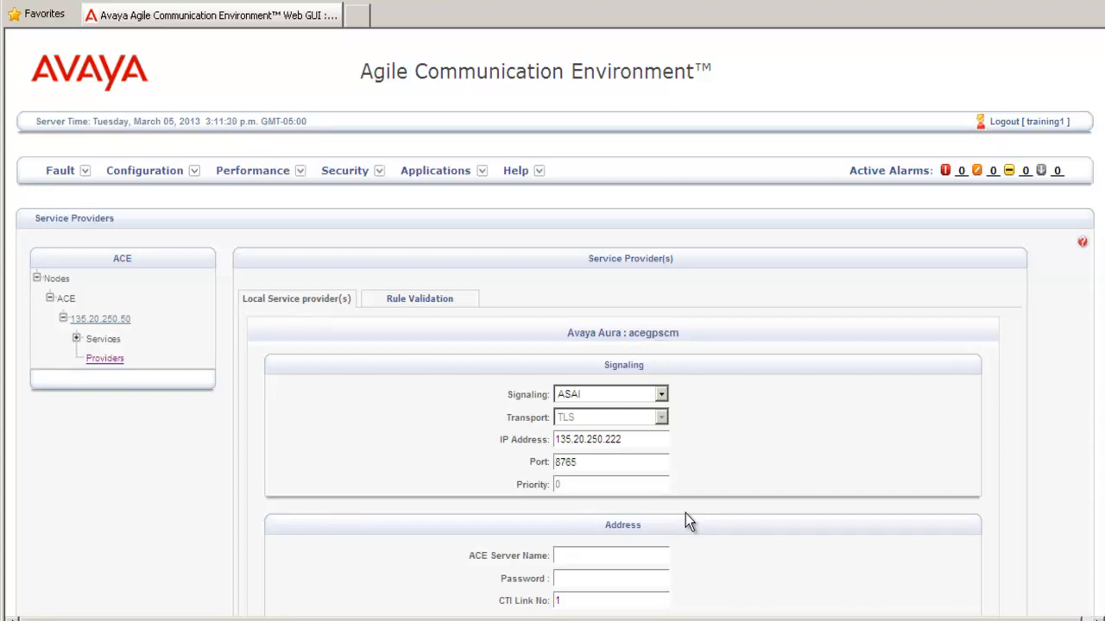
Set ACE server name acegpsha2, its password, and CTI link number 2
type("acegps")
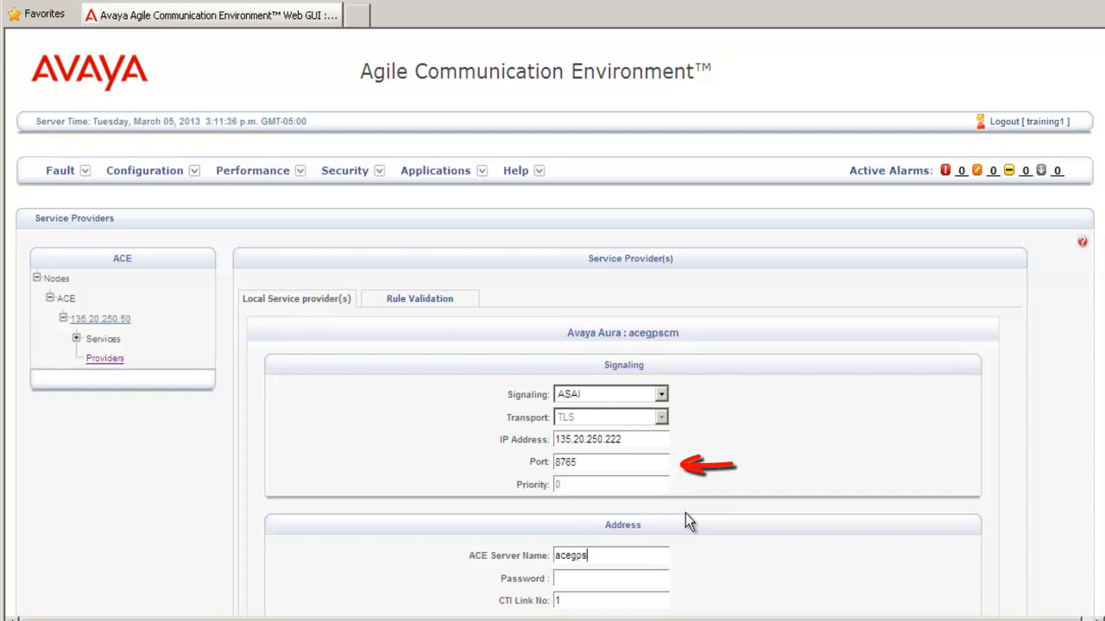
type("ha2")
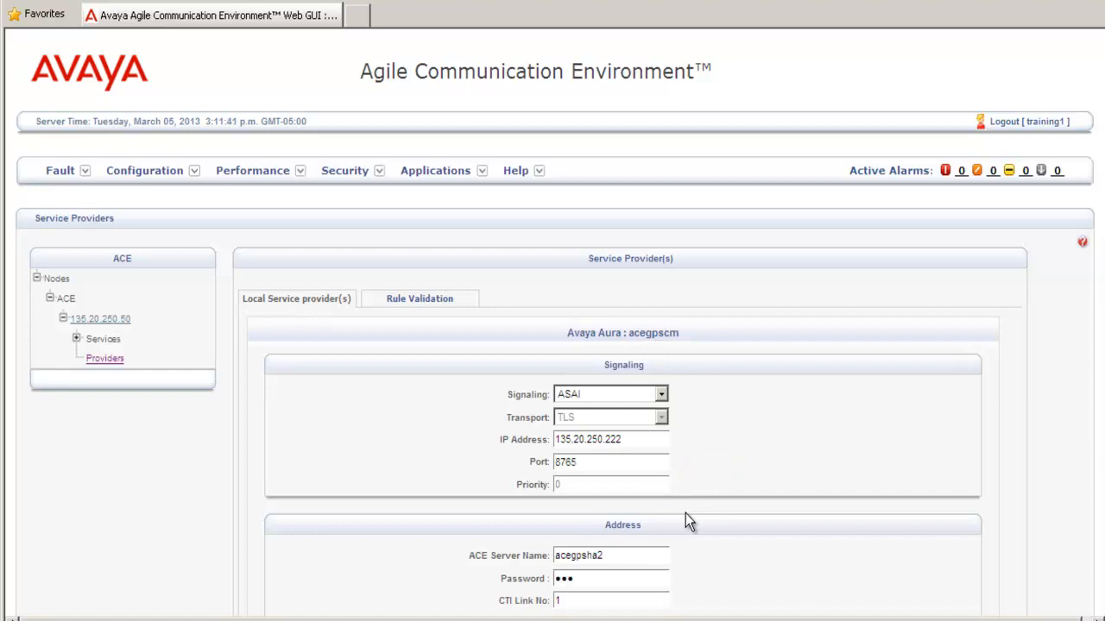
type("•••••")
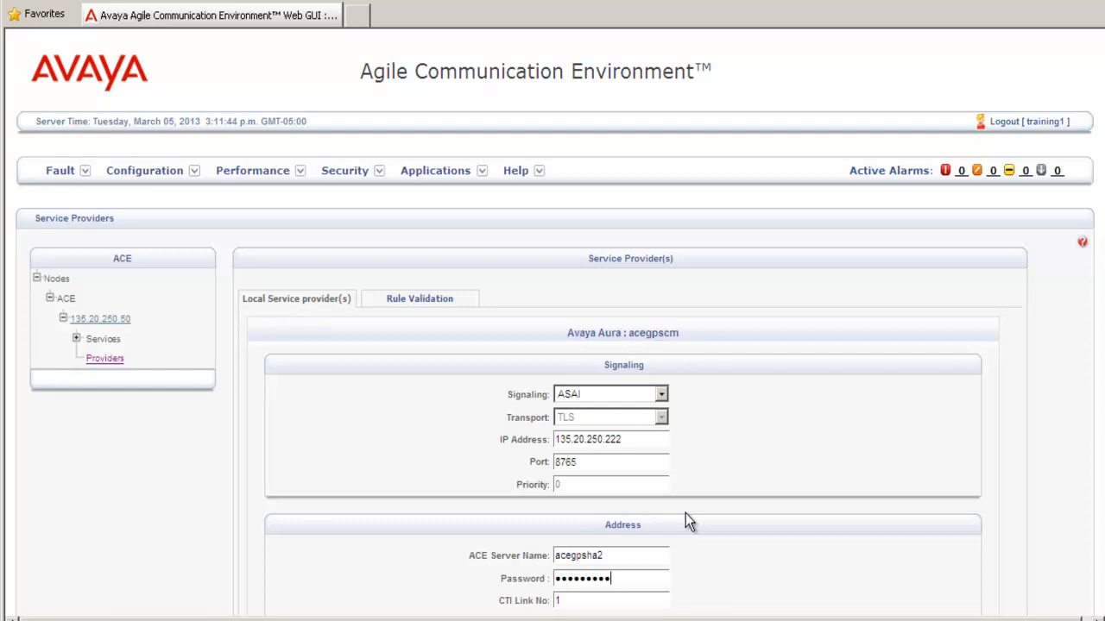
type("•")
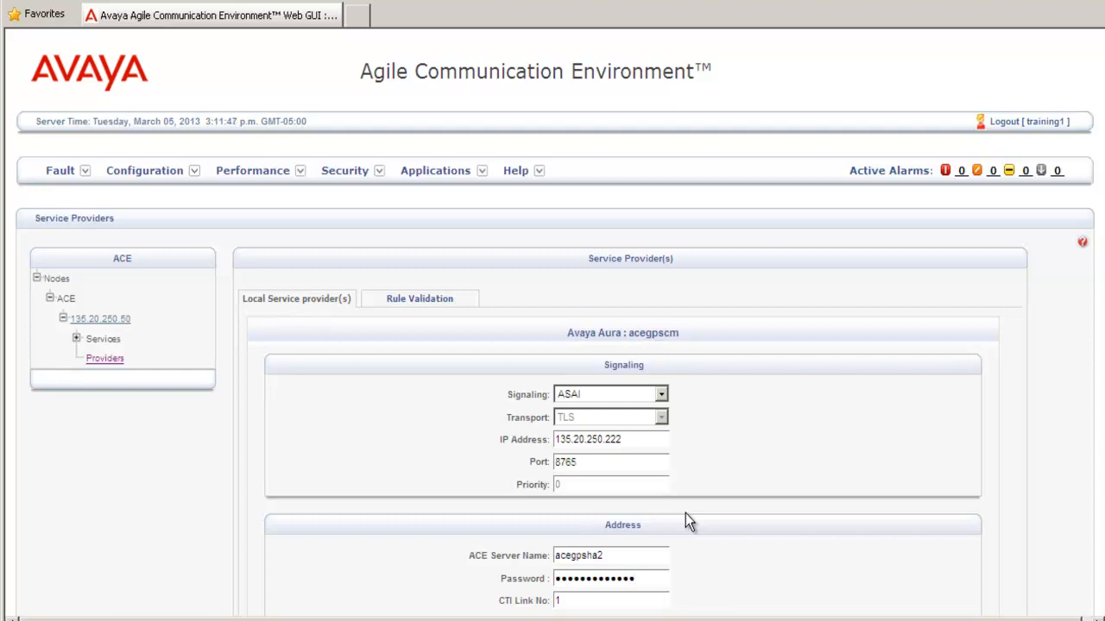
left_click(611, 601)
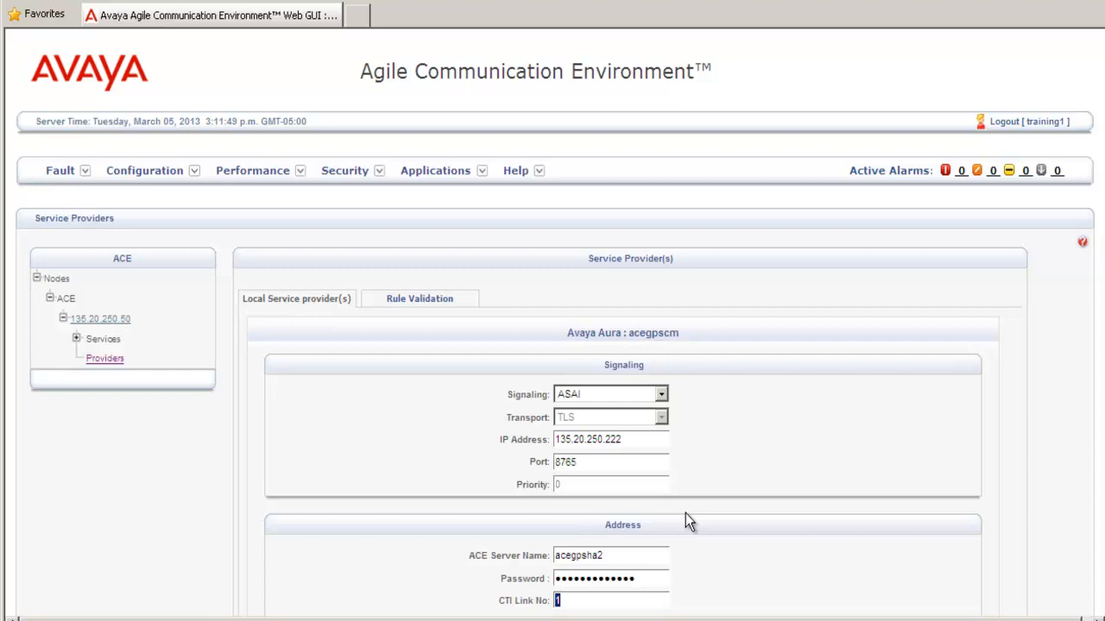
type("2")
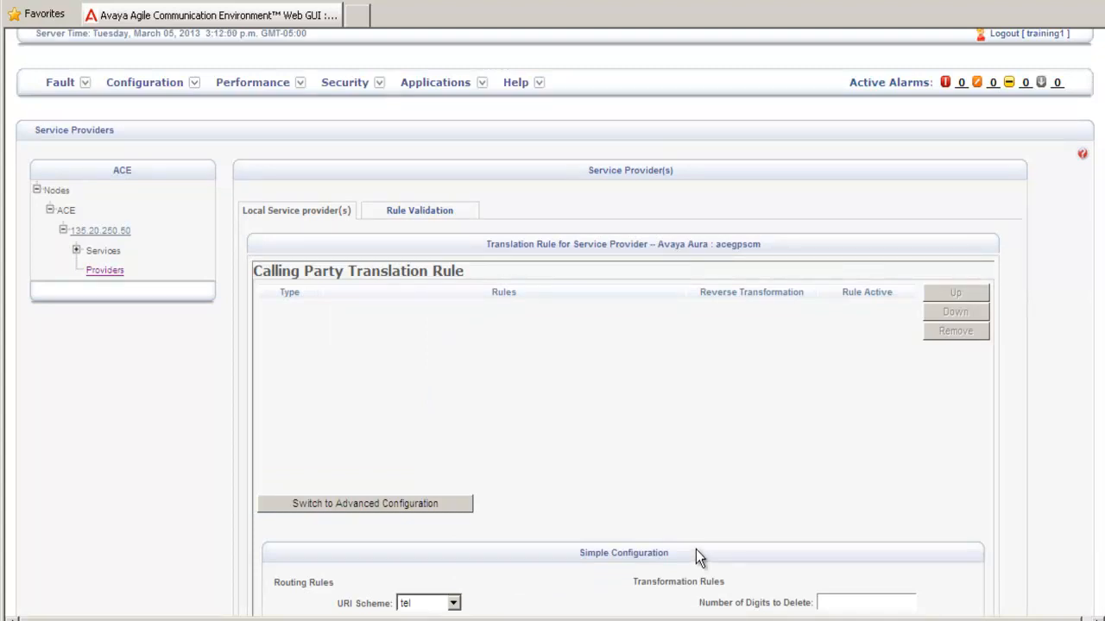
mouse_move(707, 543)
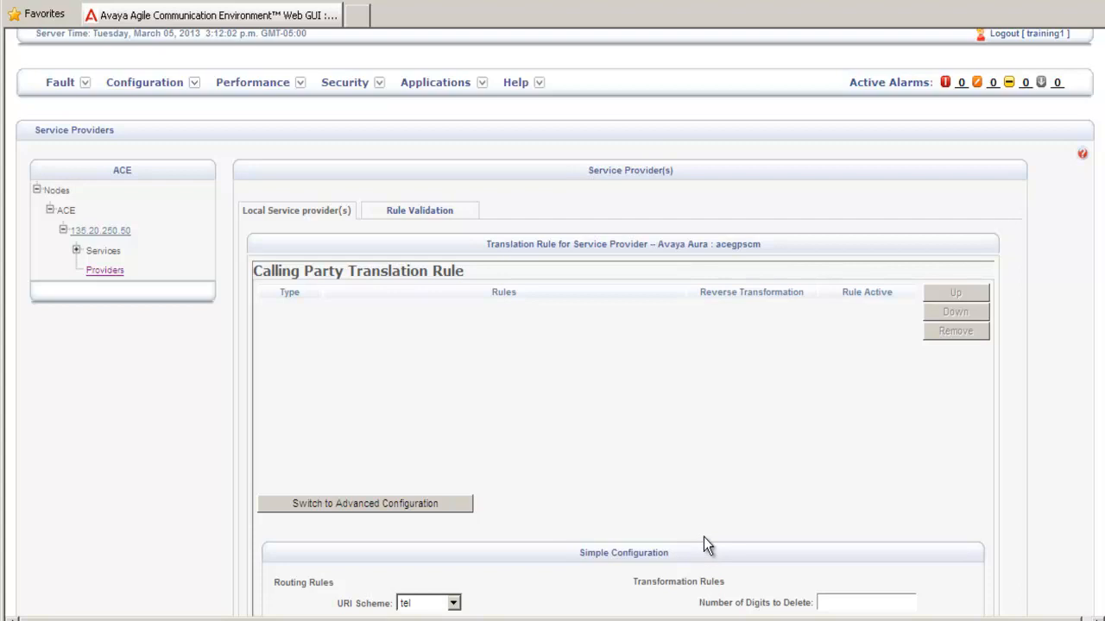
Submit the acegpscm provider with no calling party translation rules
scroll("down", 3)
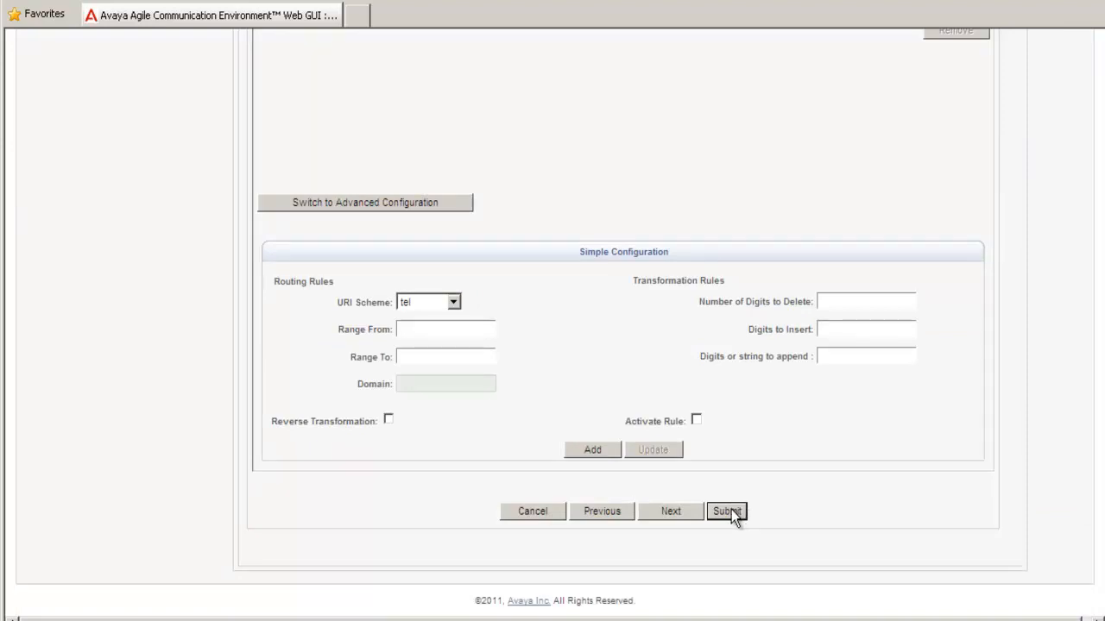
left_click(726, 511)
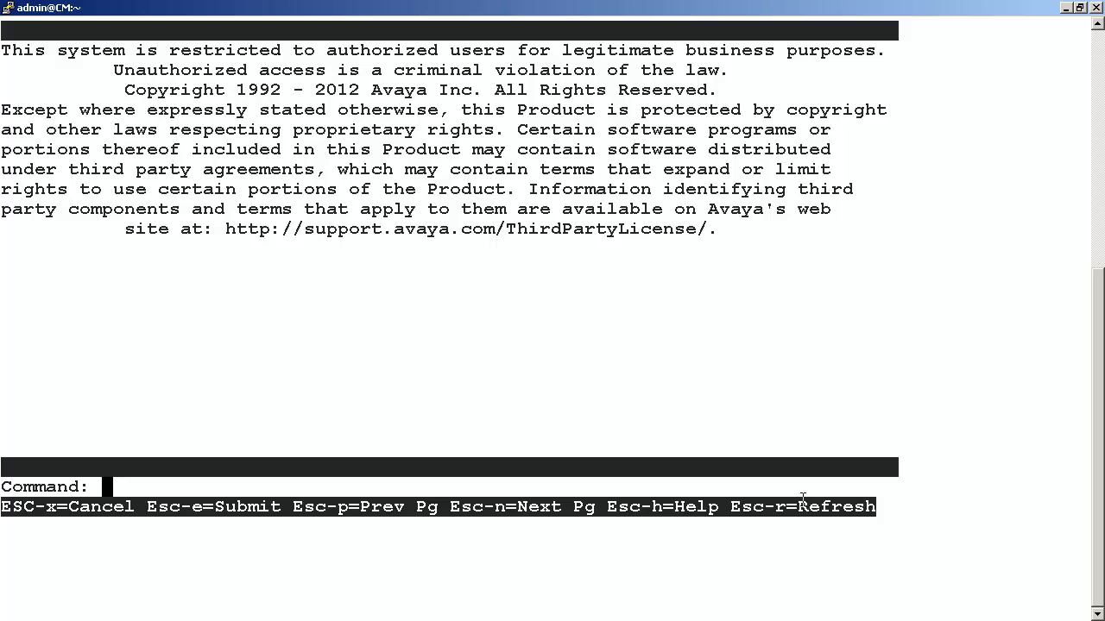
Enter 'status aesvcs' at the SAT prompt, not yet submitted
type("stat")
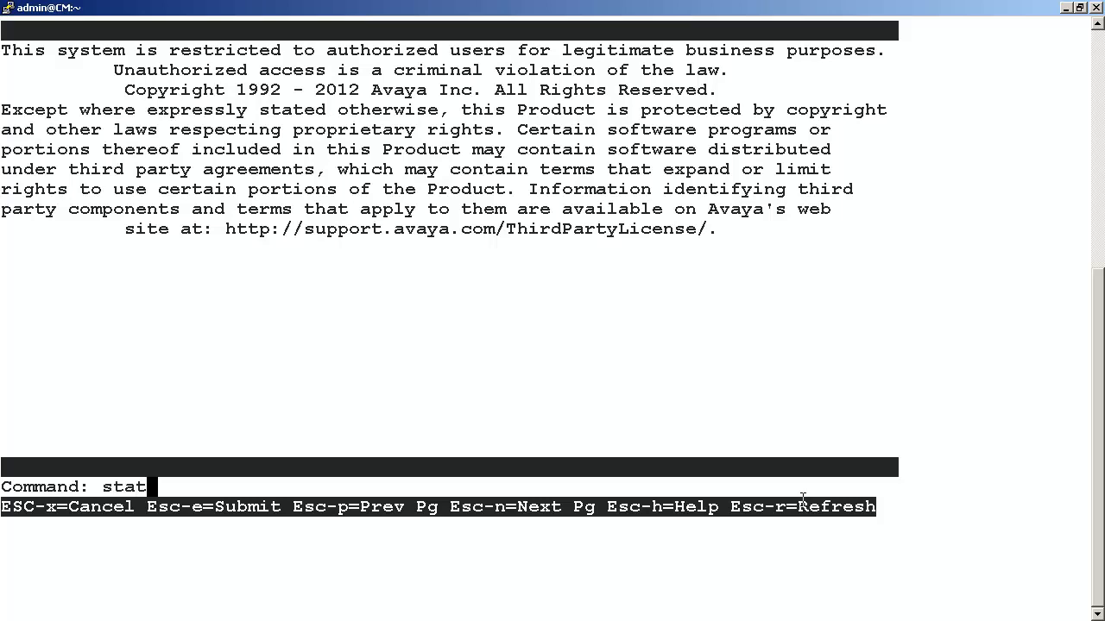
type("us")
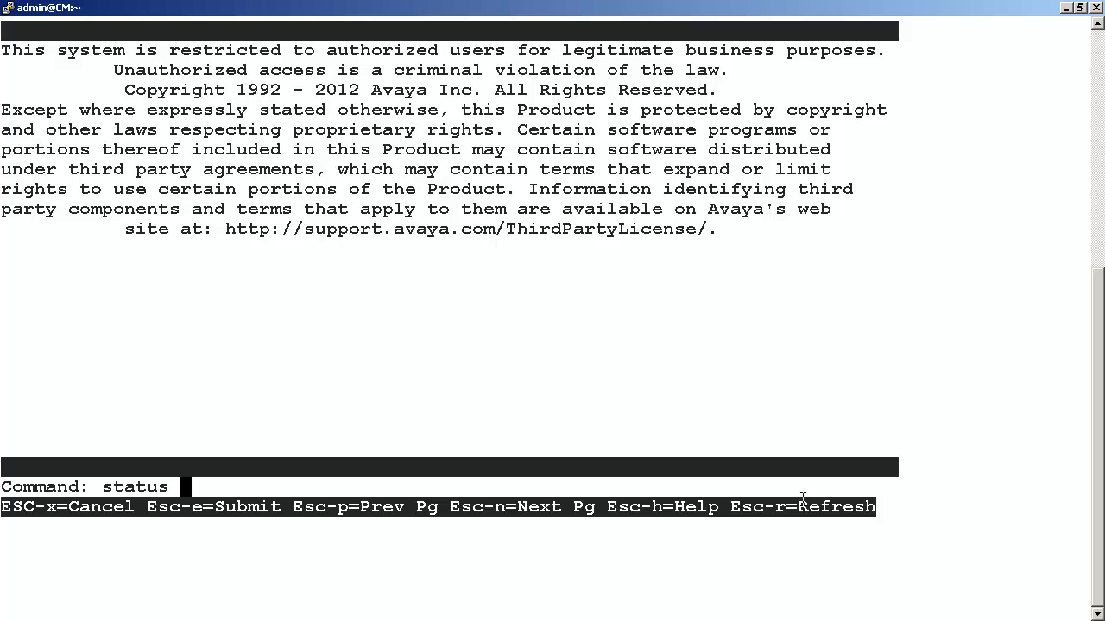
type("aesvcs")
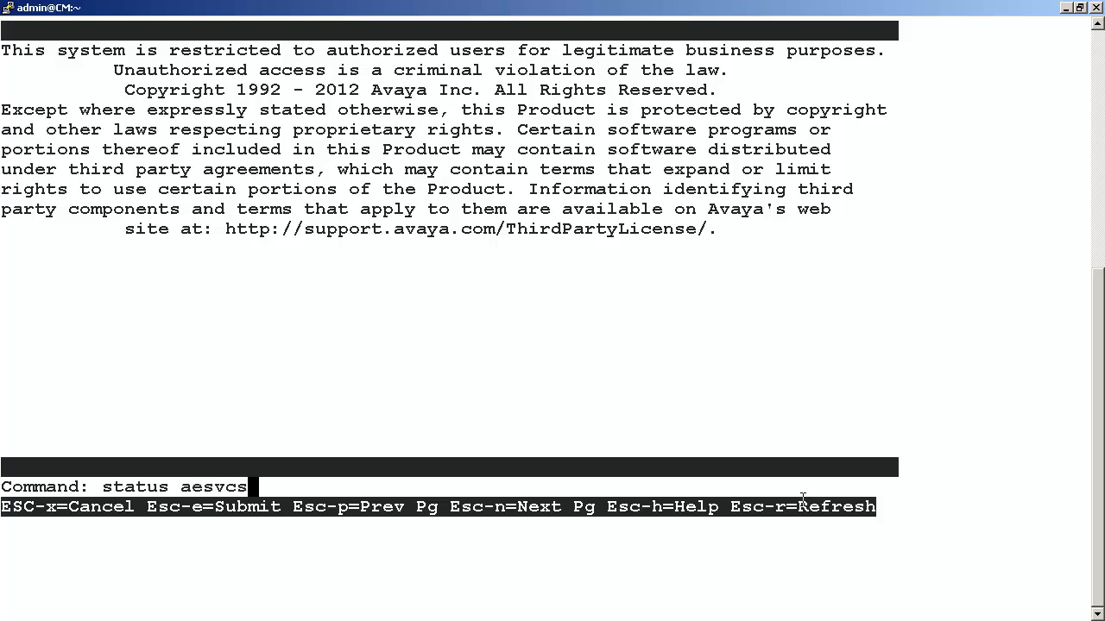